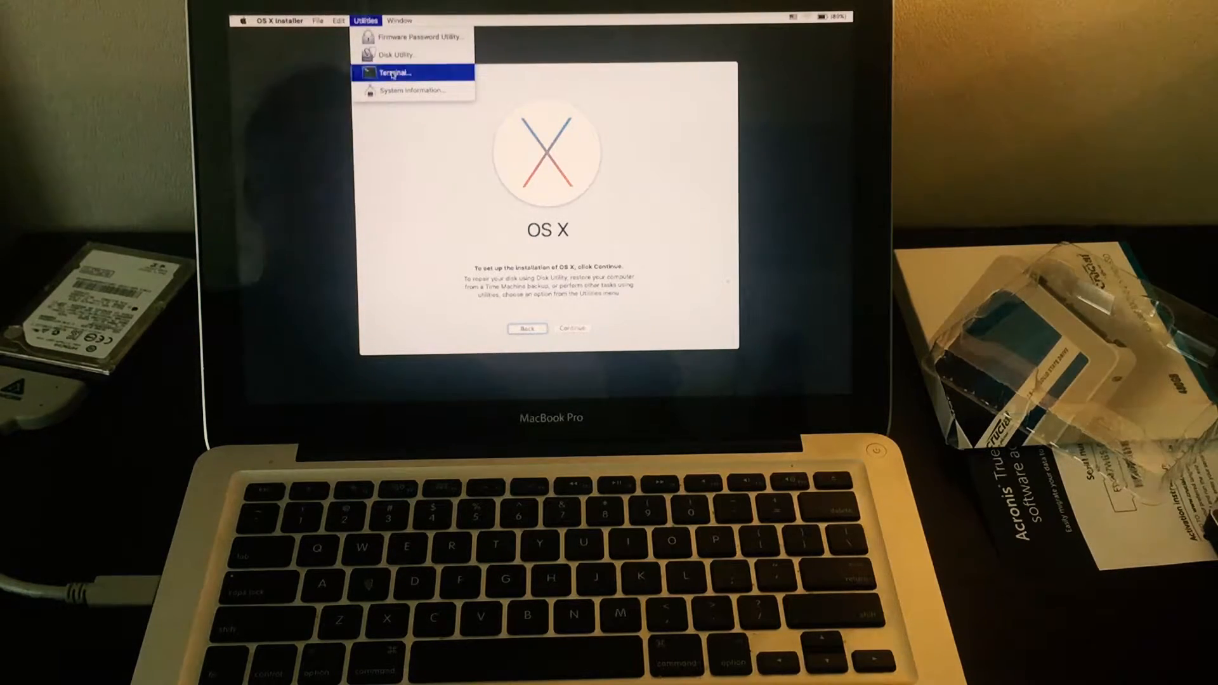
- Open Terminal from Utilities and enter a date command beginning 0713 to set the clock
click(393, 71)
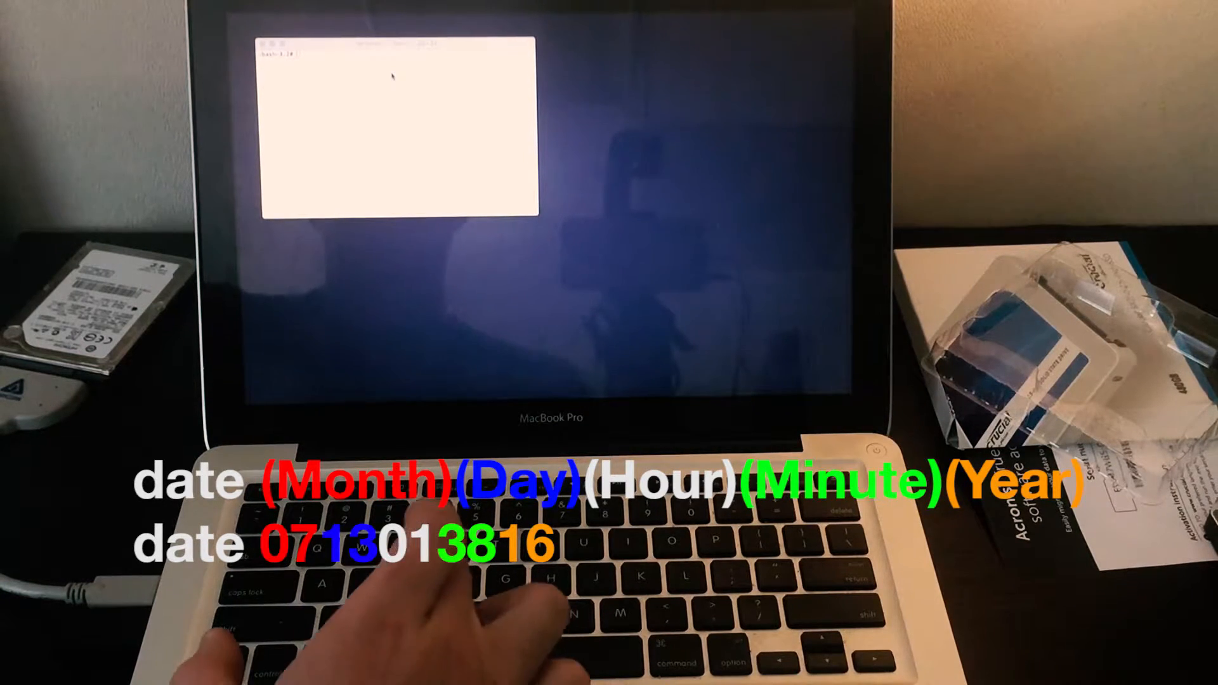
text(date)
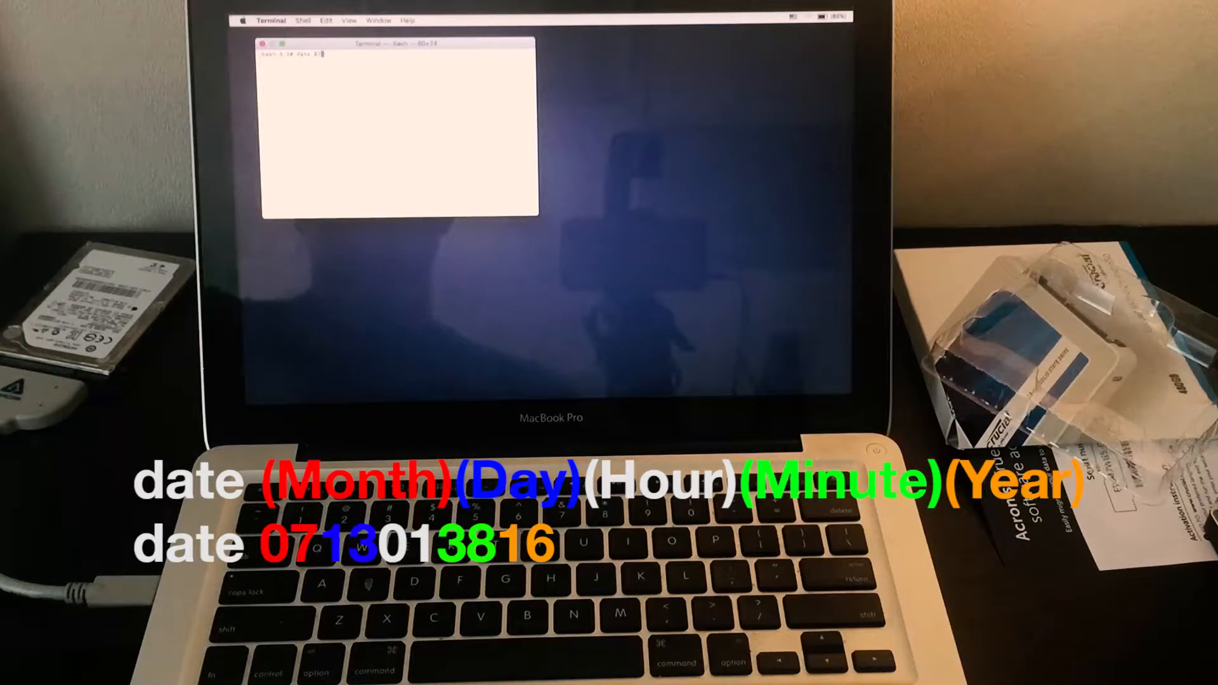
text(0713)
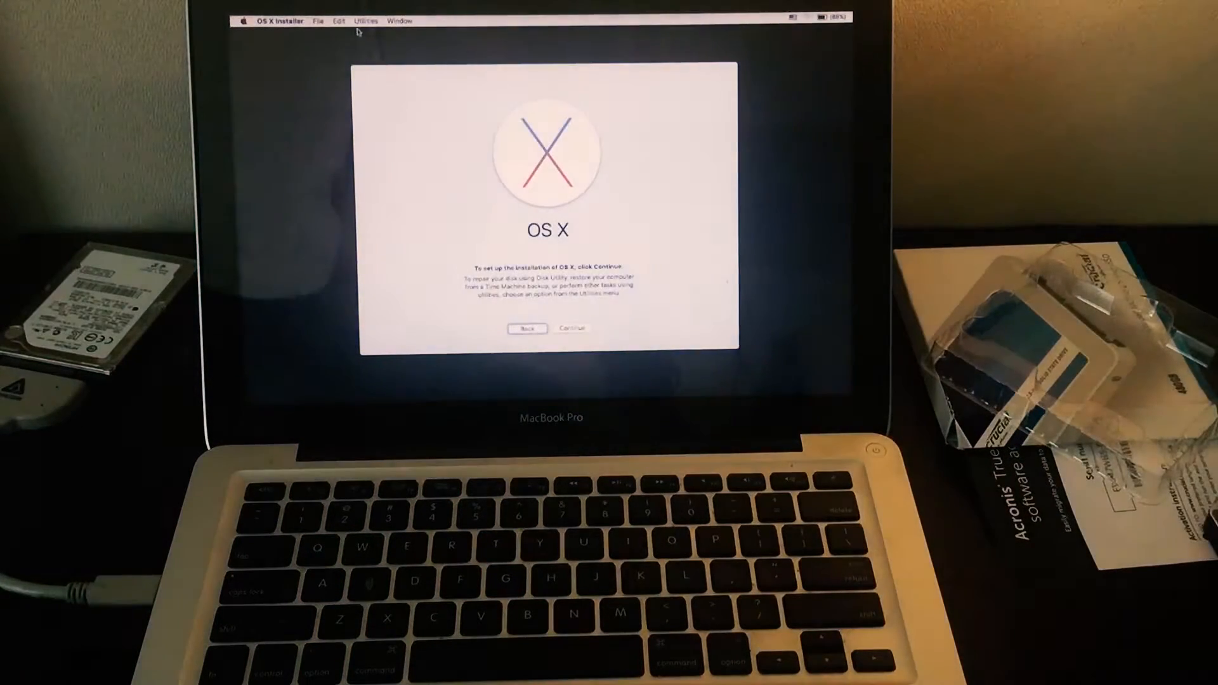
- Erase the CT480BX200SSD1 drive in Disk Utility as a volume named 'Mac SSD'
click(366, 20)
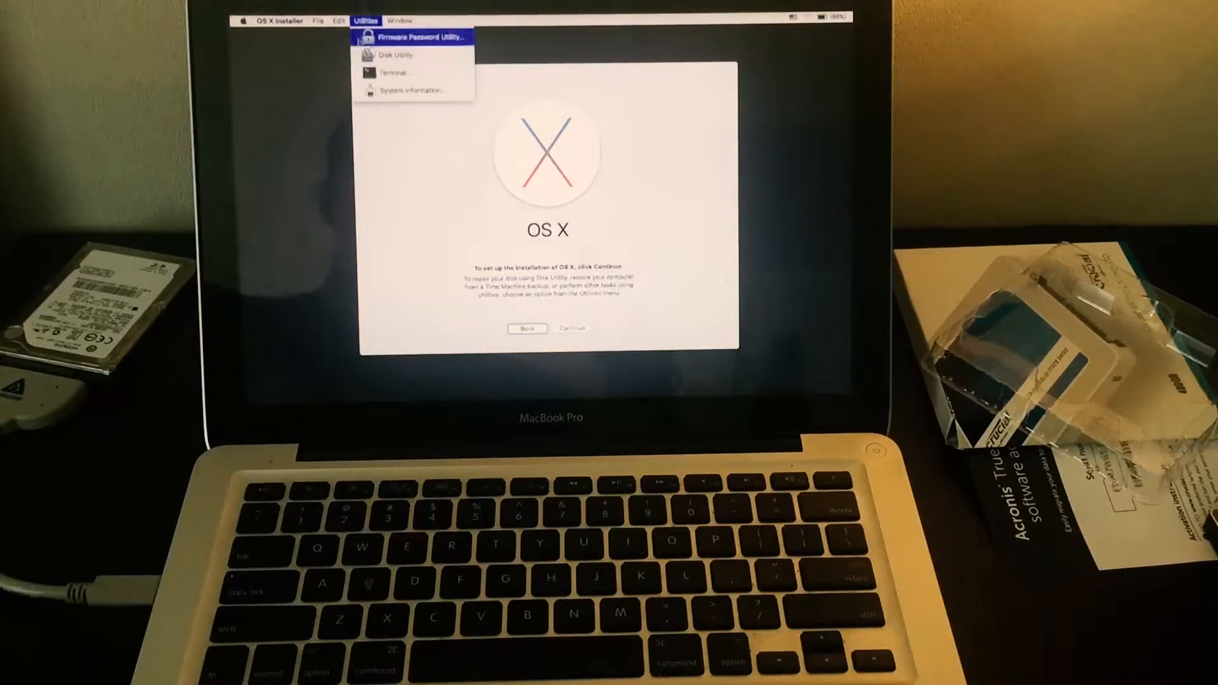
mouse_move(396, 55)
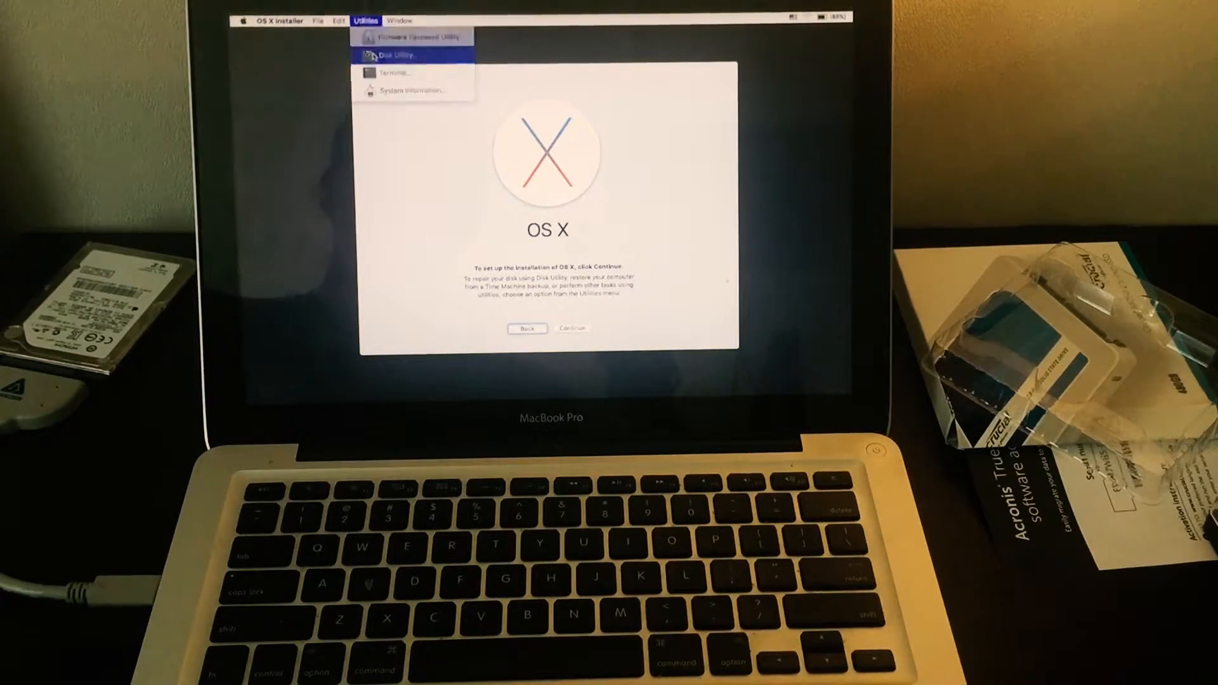
click(395, 55)
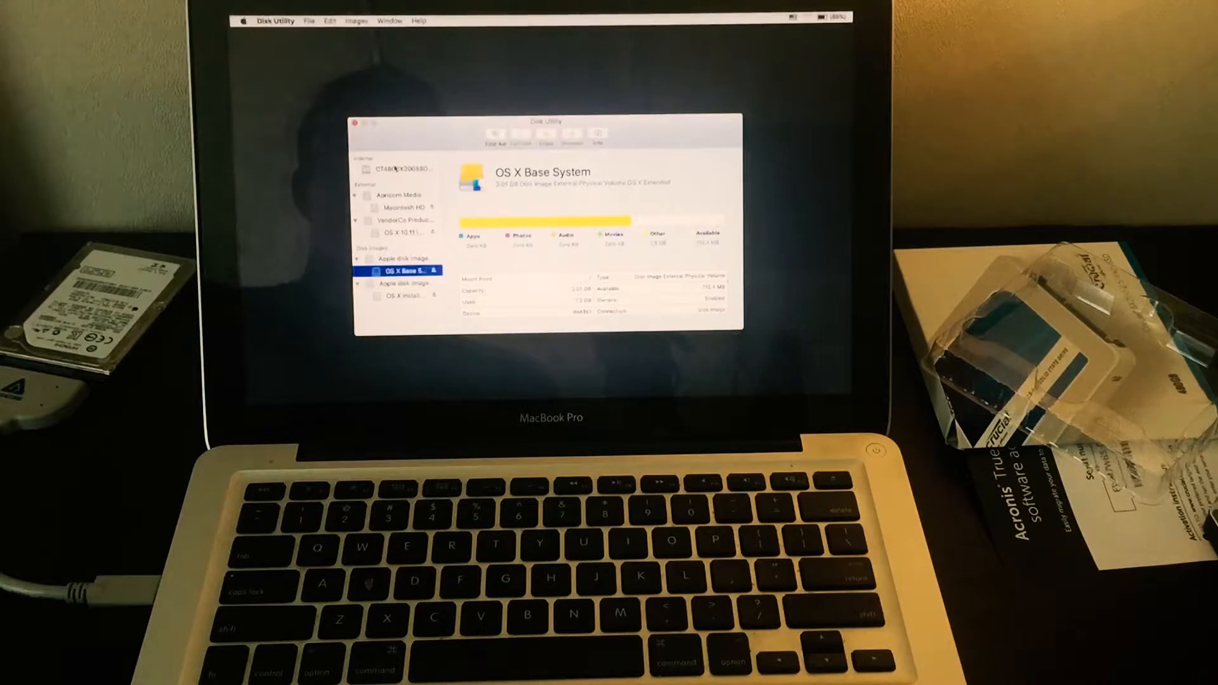
click(400, 169)
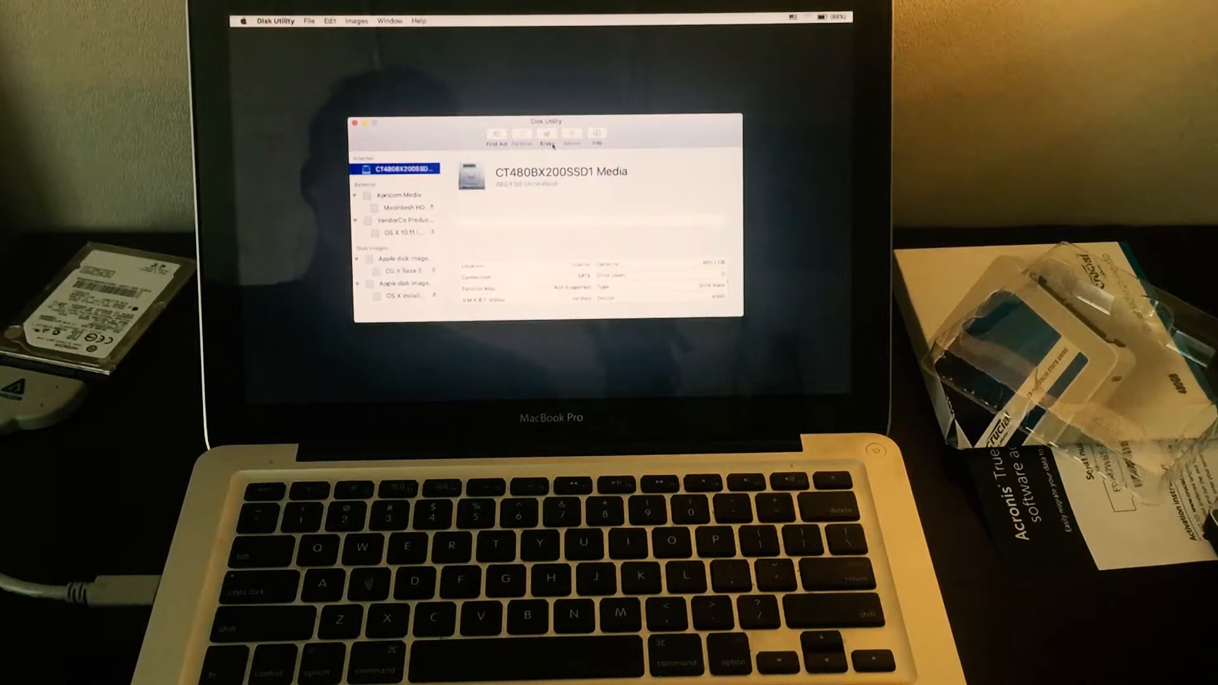
click(553, 136)
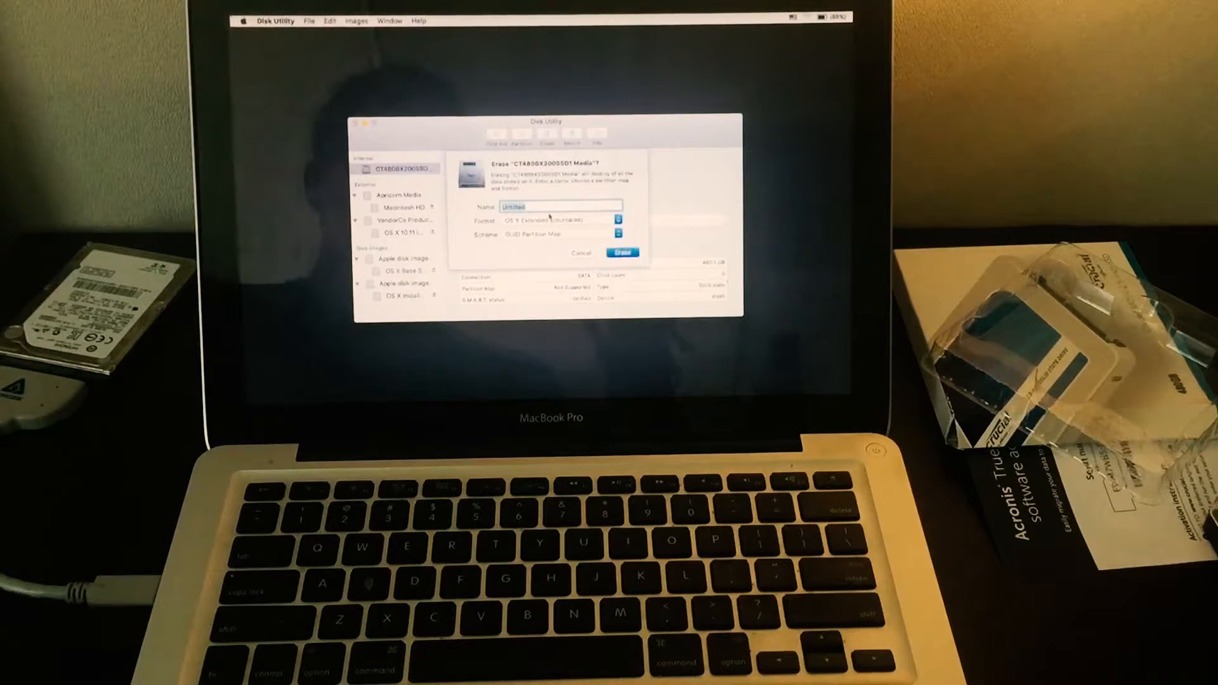
text(Mac SSD)
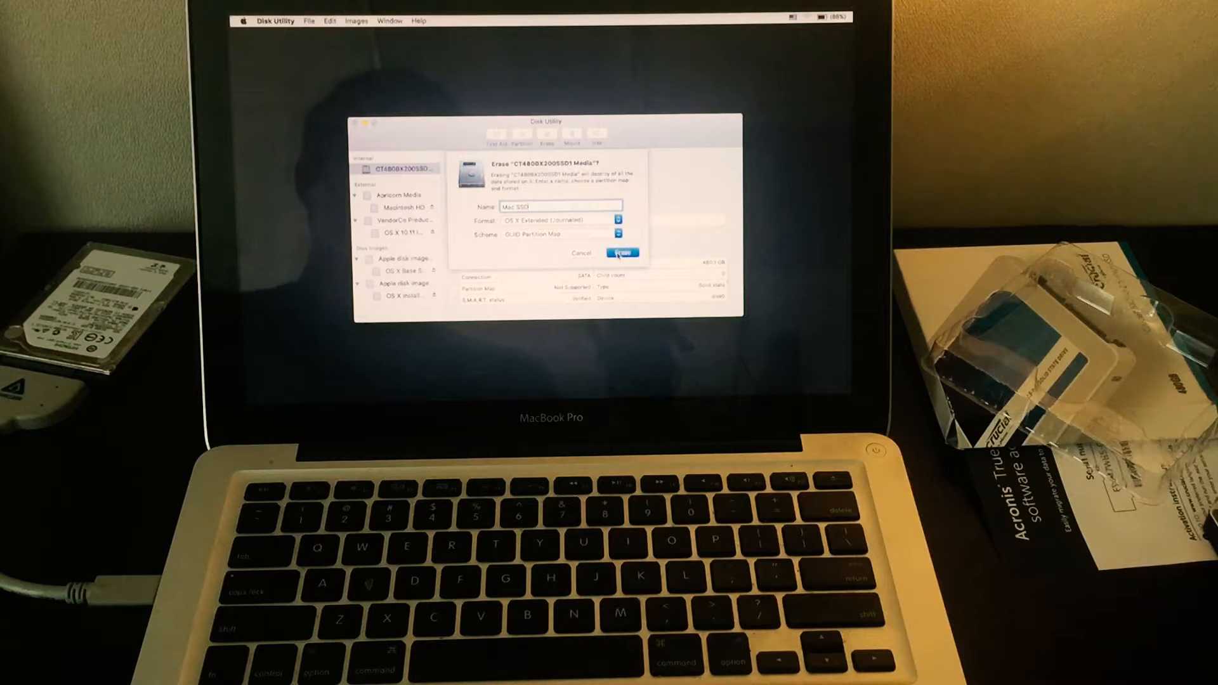
click(621, 252)
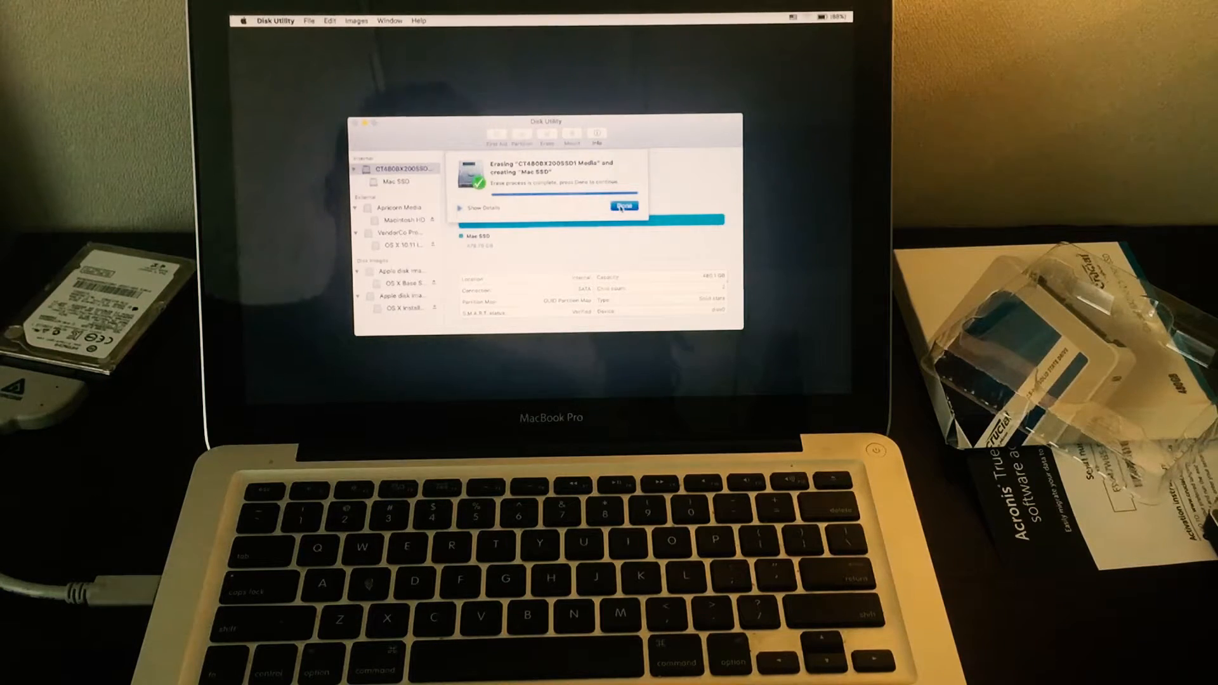
click(623, 207)
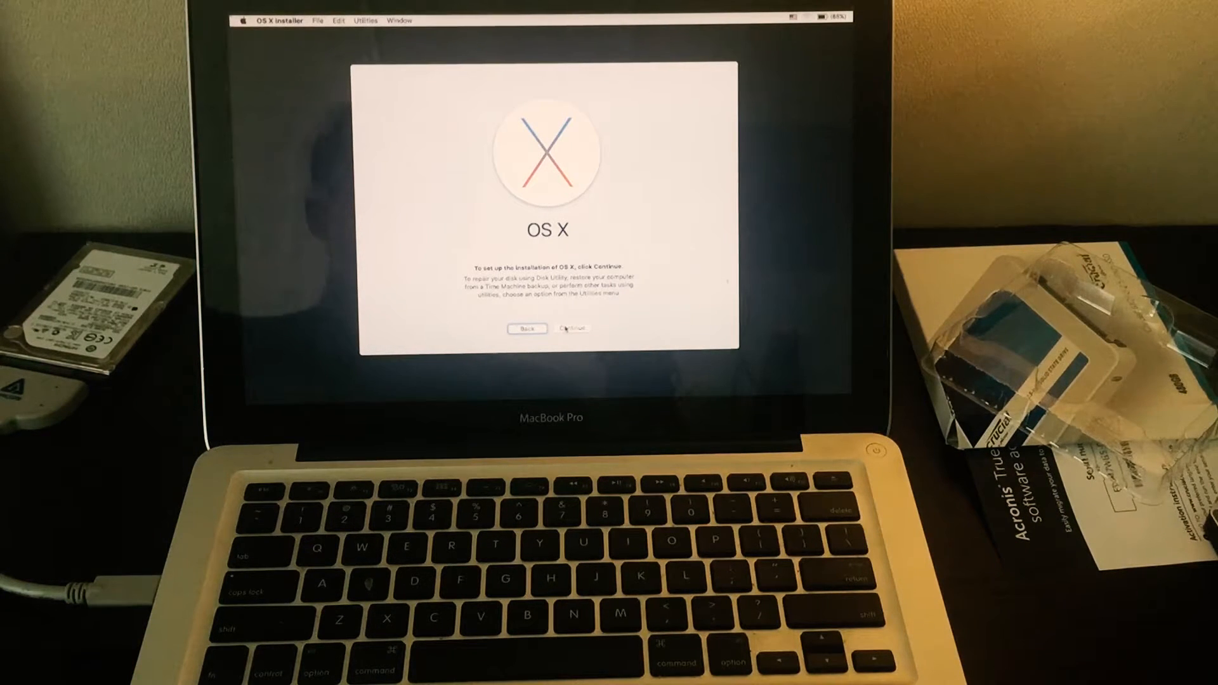
- Agree to the OS X license and start installing onto the Mac SSD disk
click(572, 328)
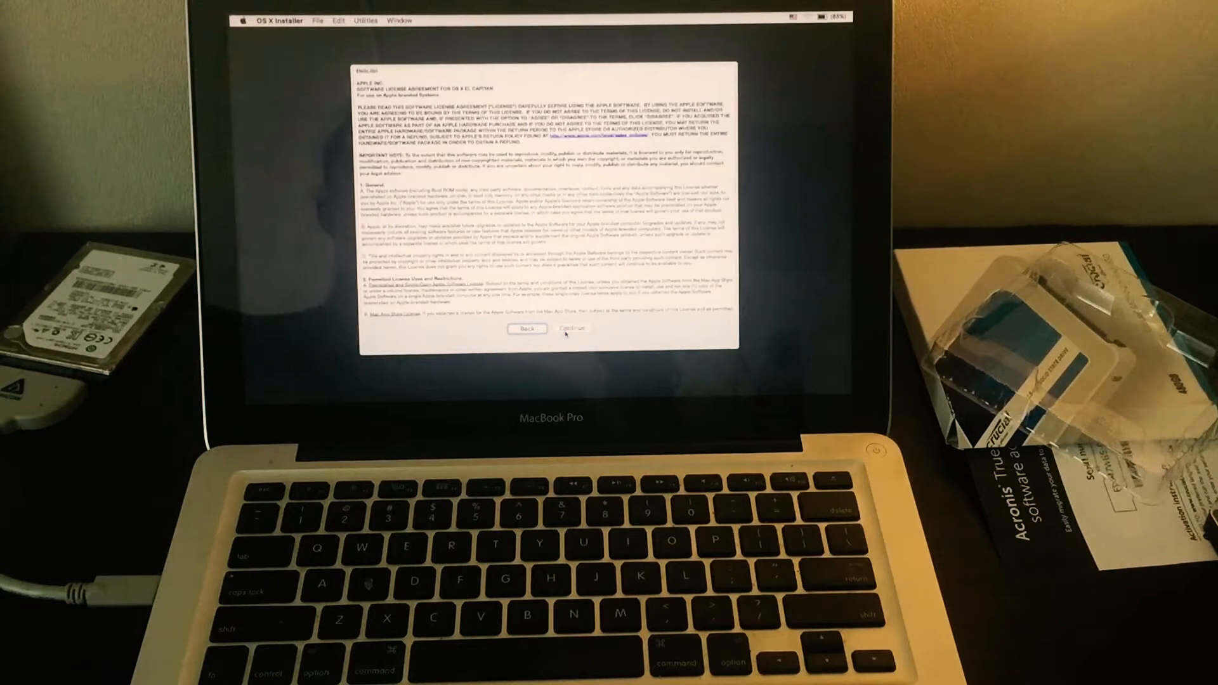
click(572, 328)
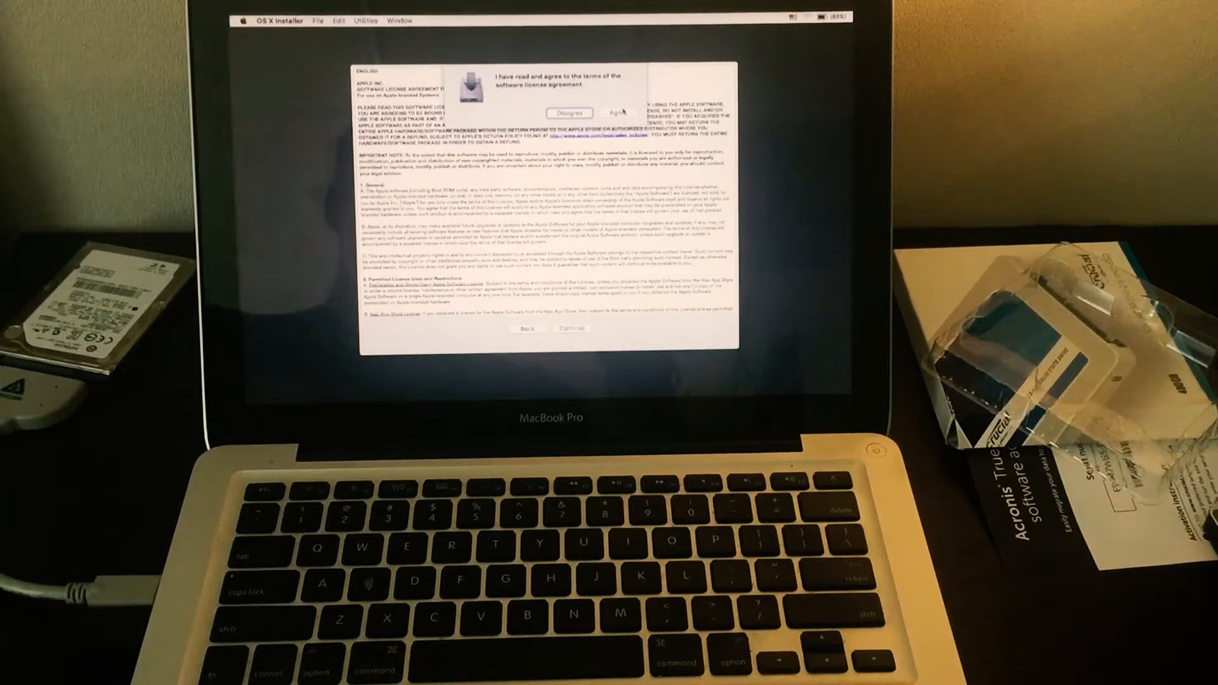
click(623, 112)
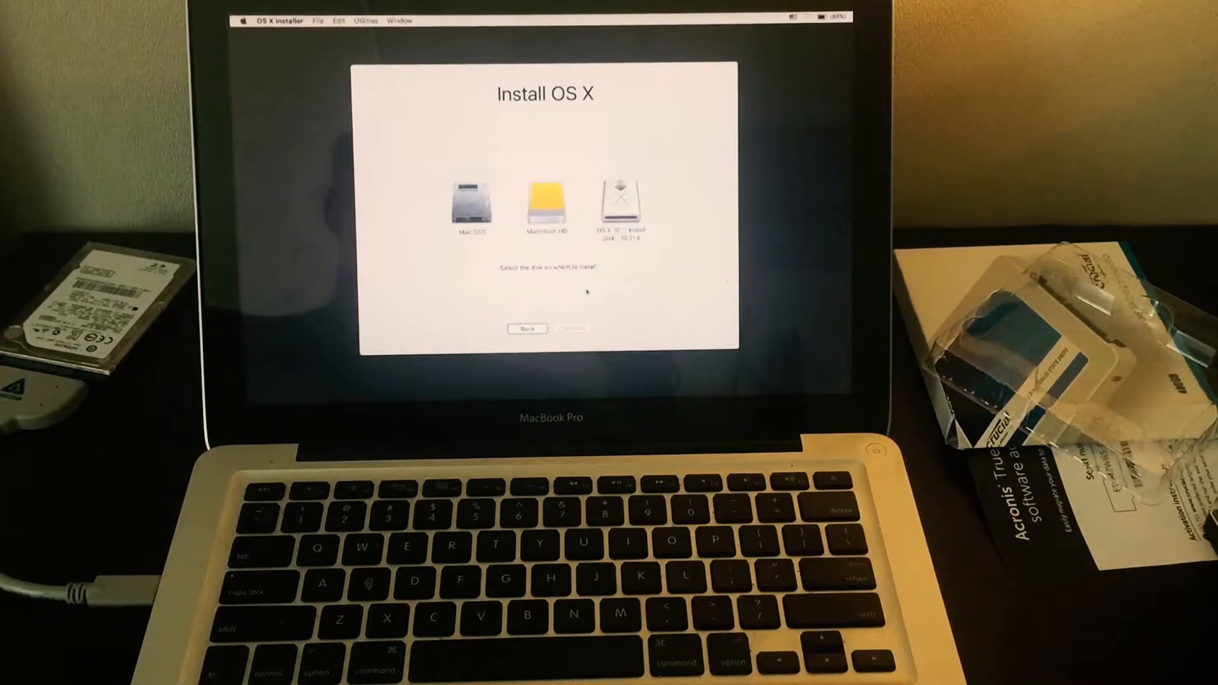
click(470, 205)
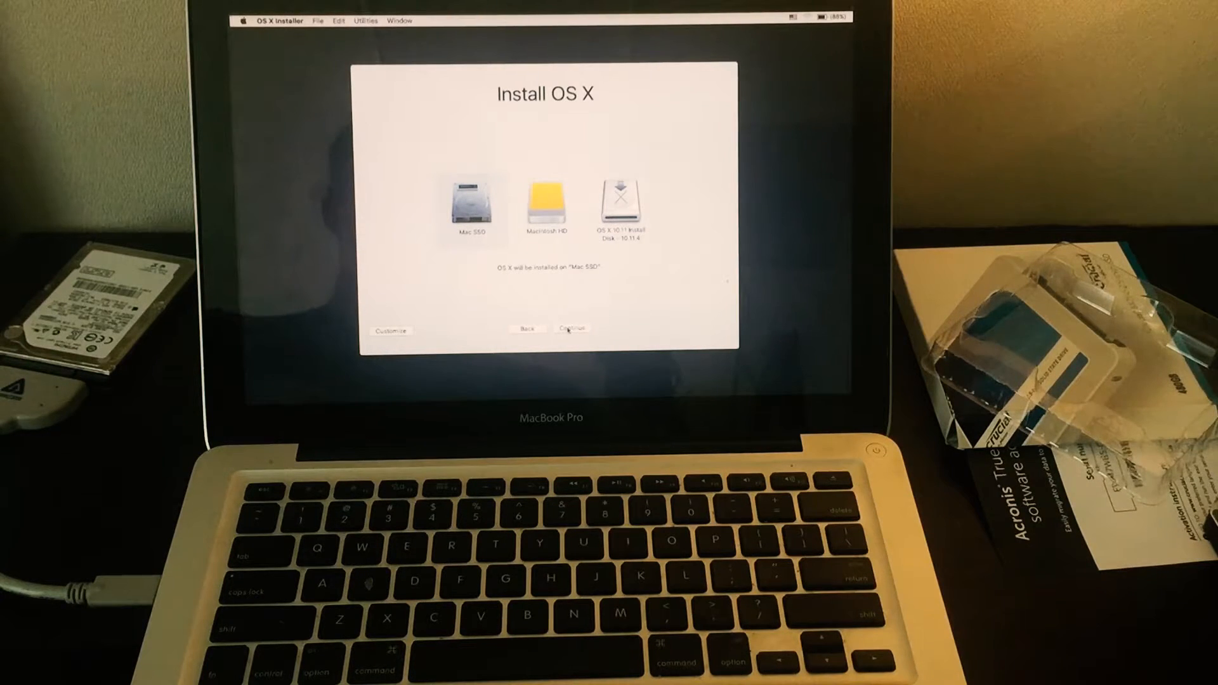
click(570, 328)
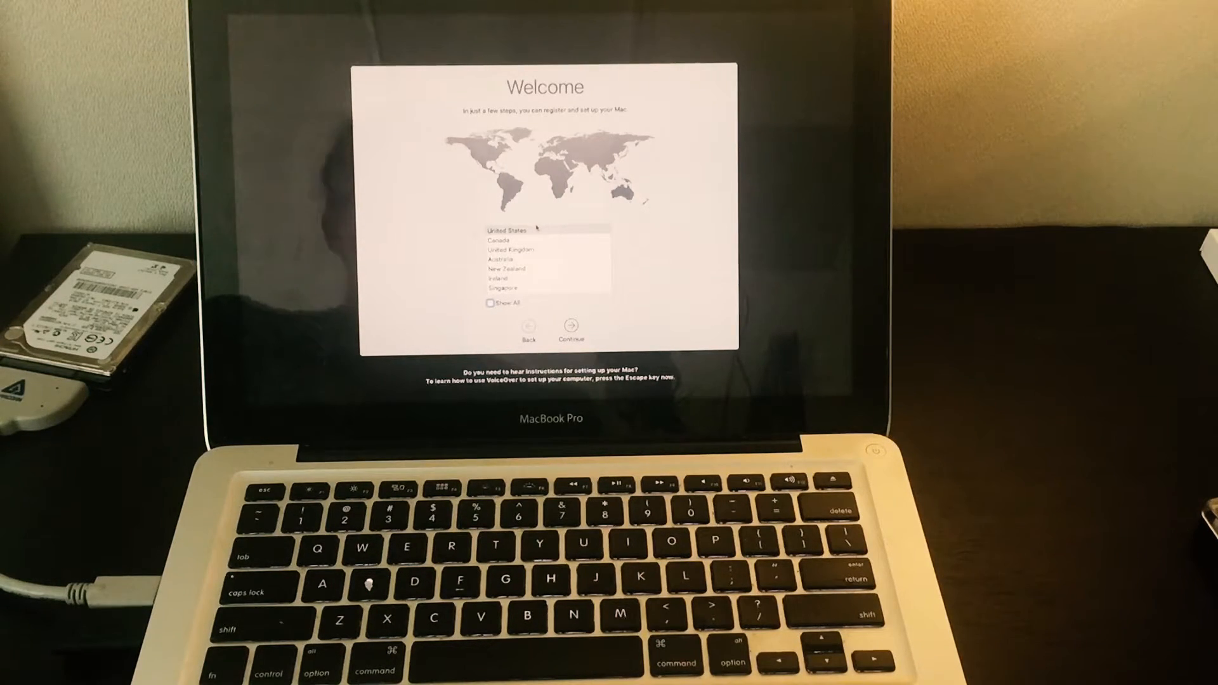
- Choose United States as the country and keep the U.S. keyboard layout
click(509, 229)
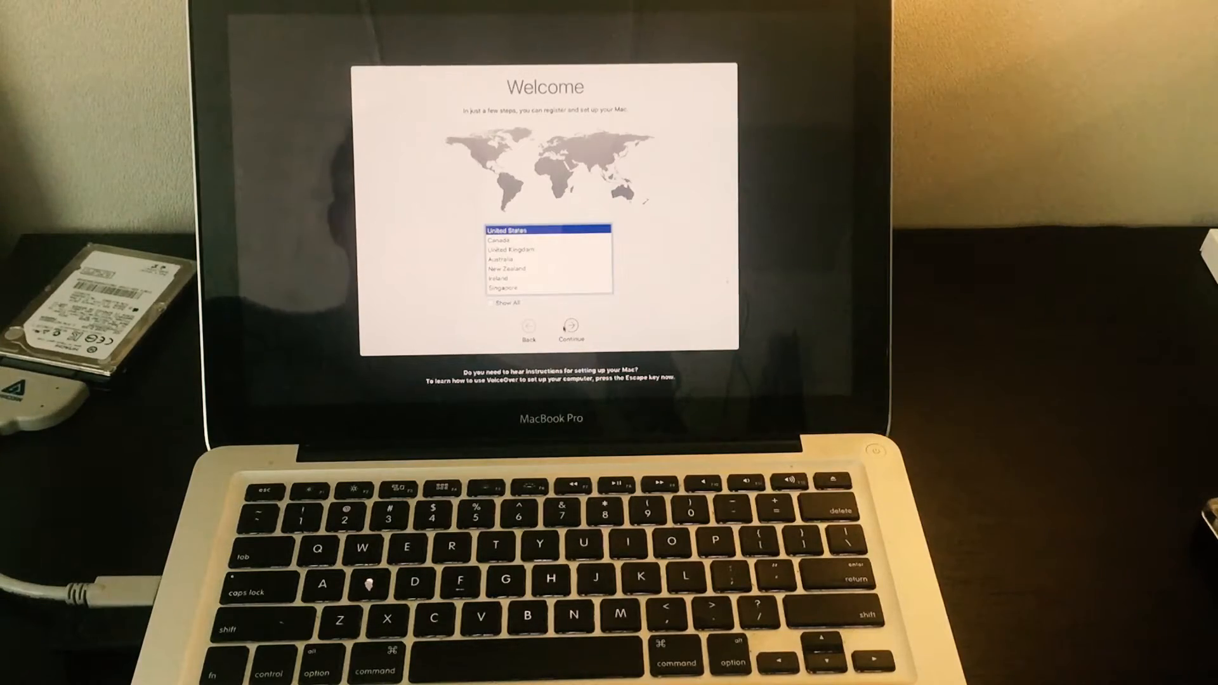
click(571, 325)
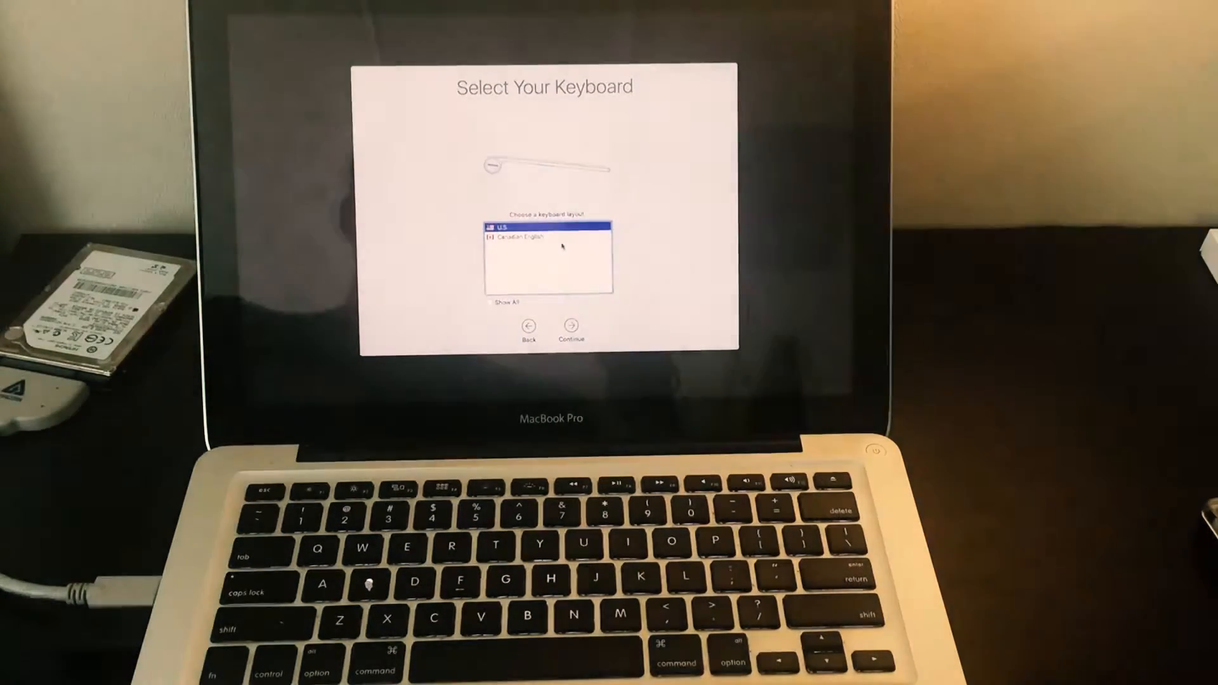
click(571, 326)
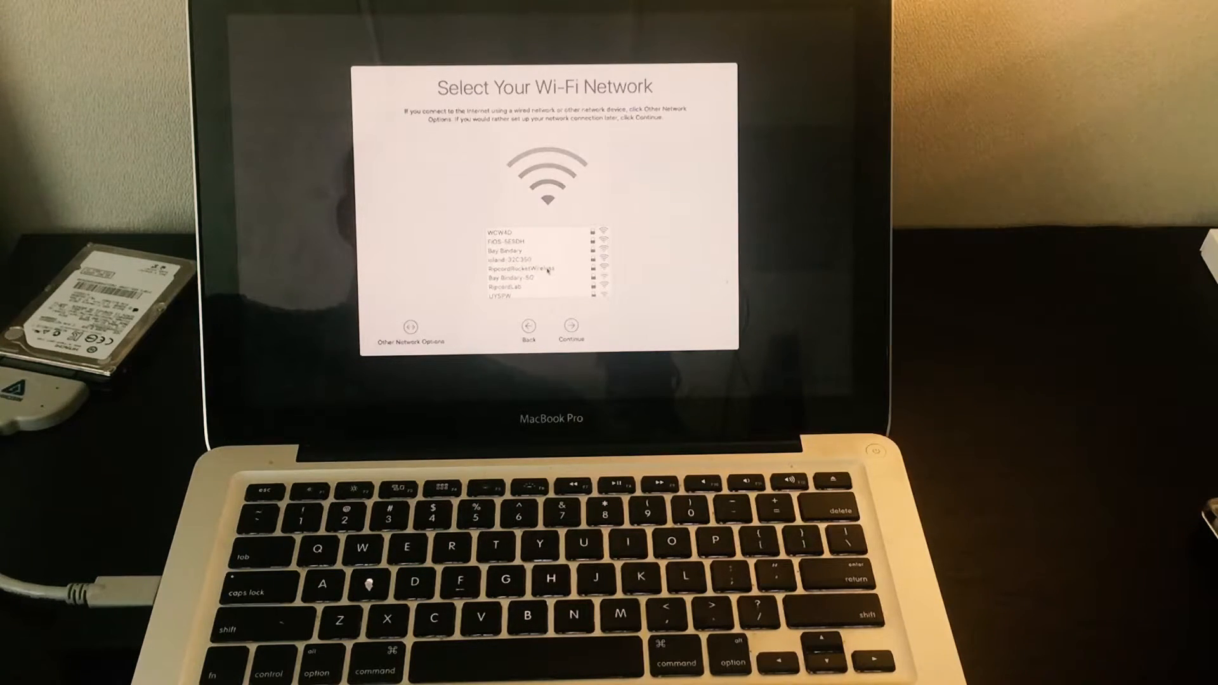
click(572, 326)
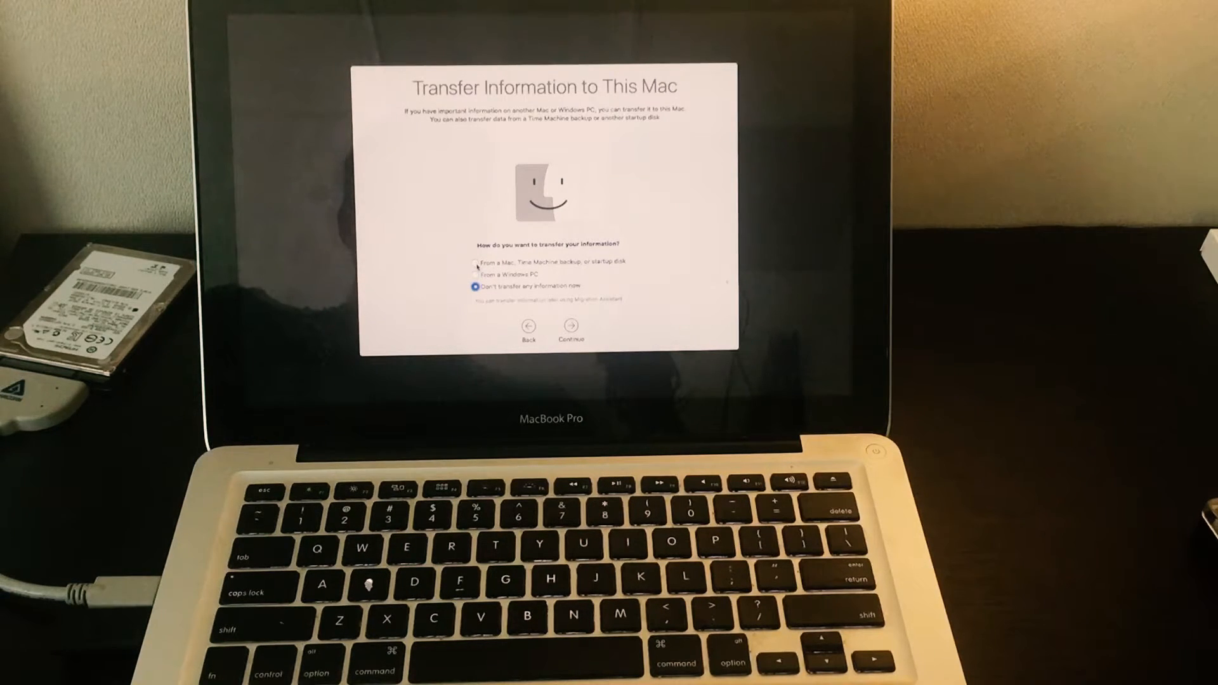
- Transfer no information now, leave Location Services off, and agree to the terms
click(477, 262)
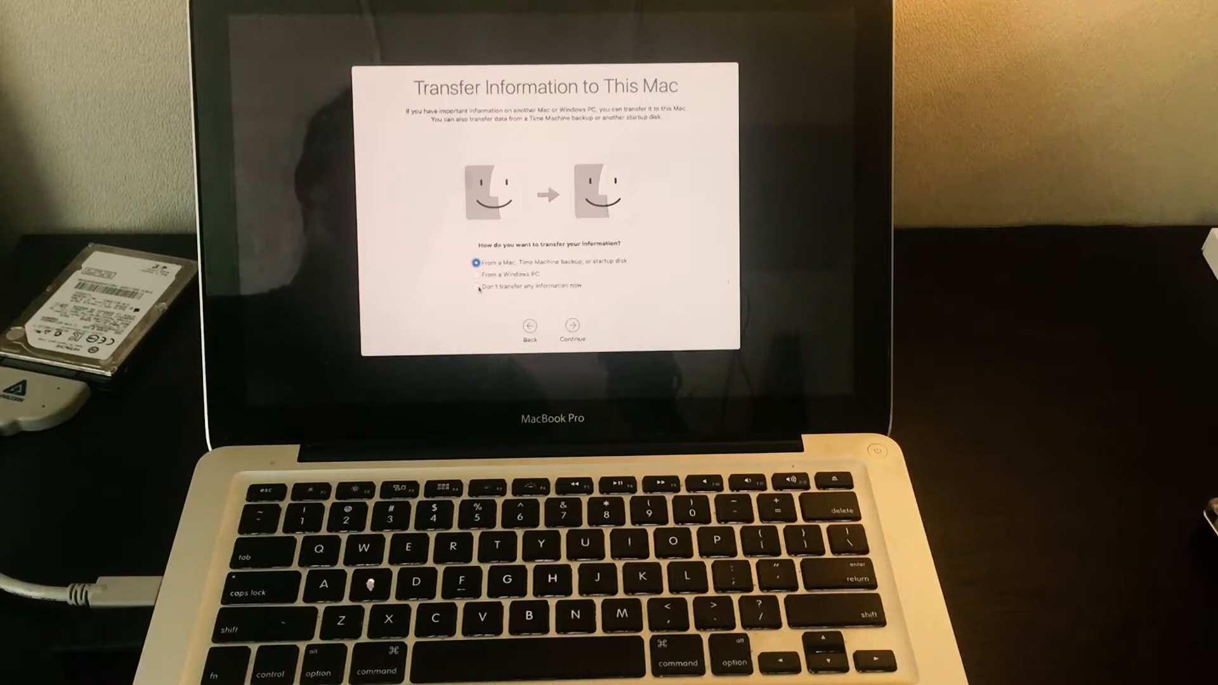
click(476, 285)
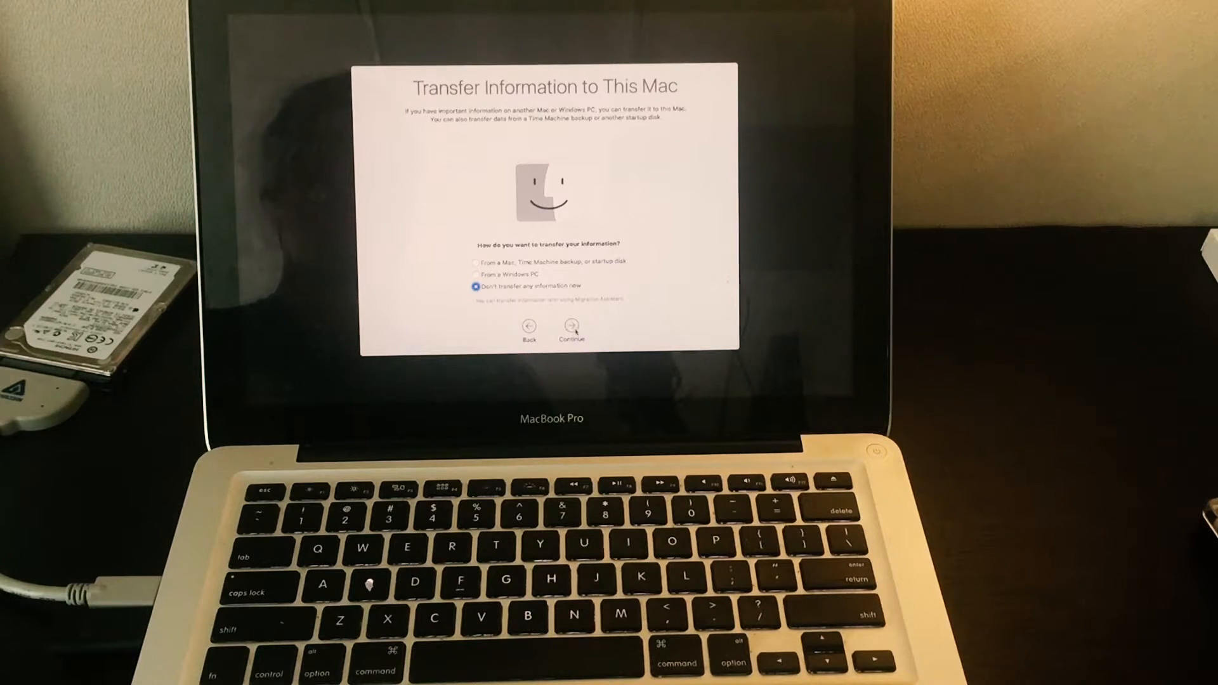
click(574, 326)
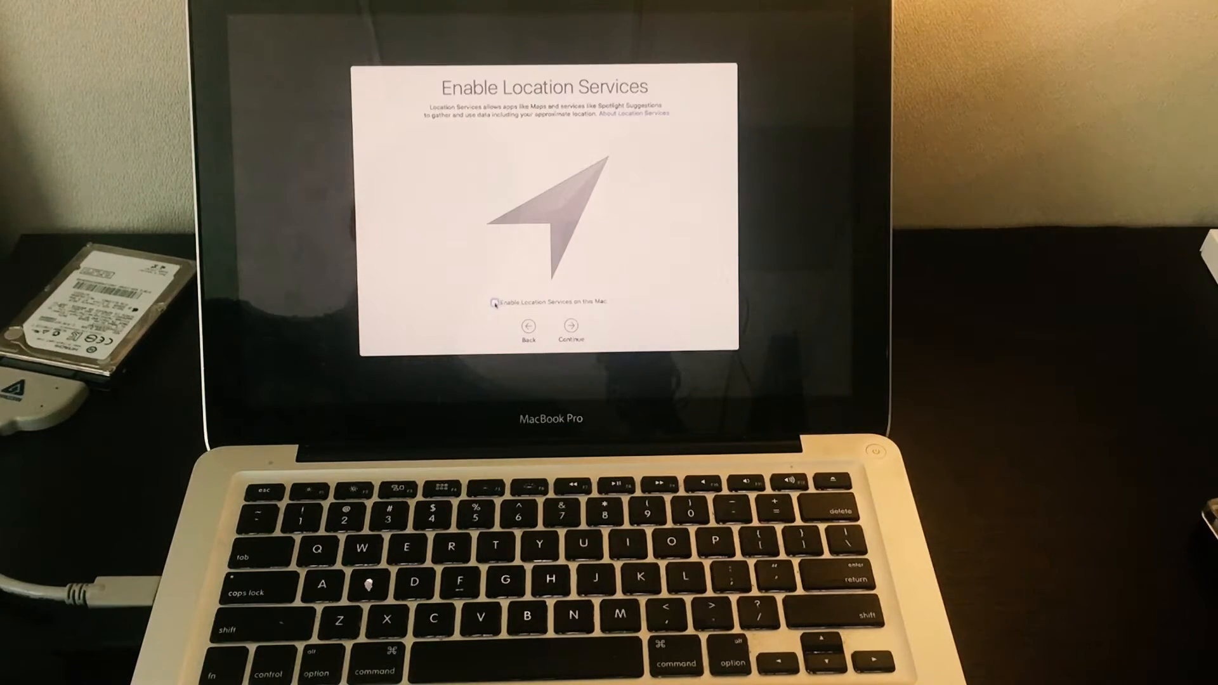
click(572, 323)
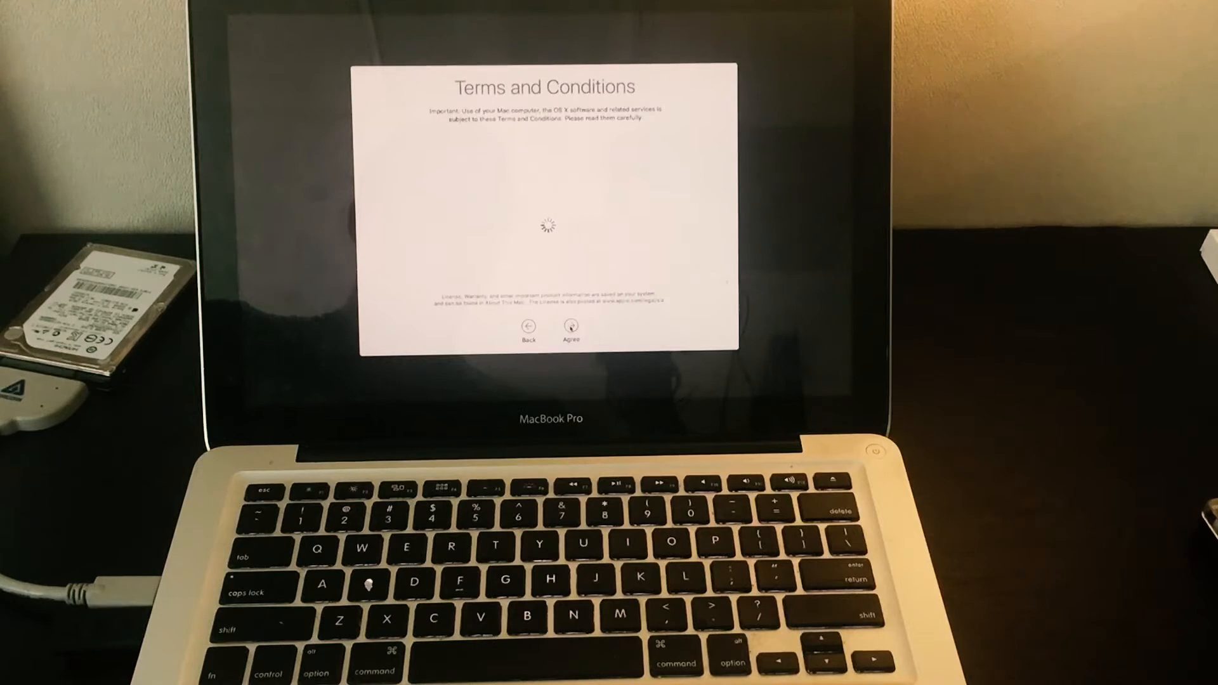
click(571, 326)
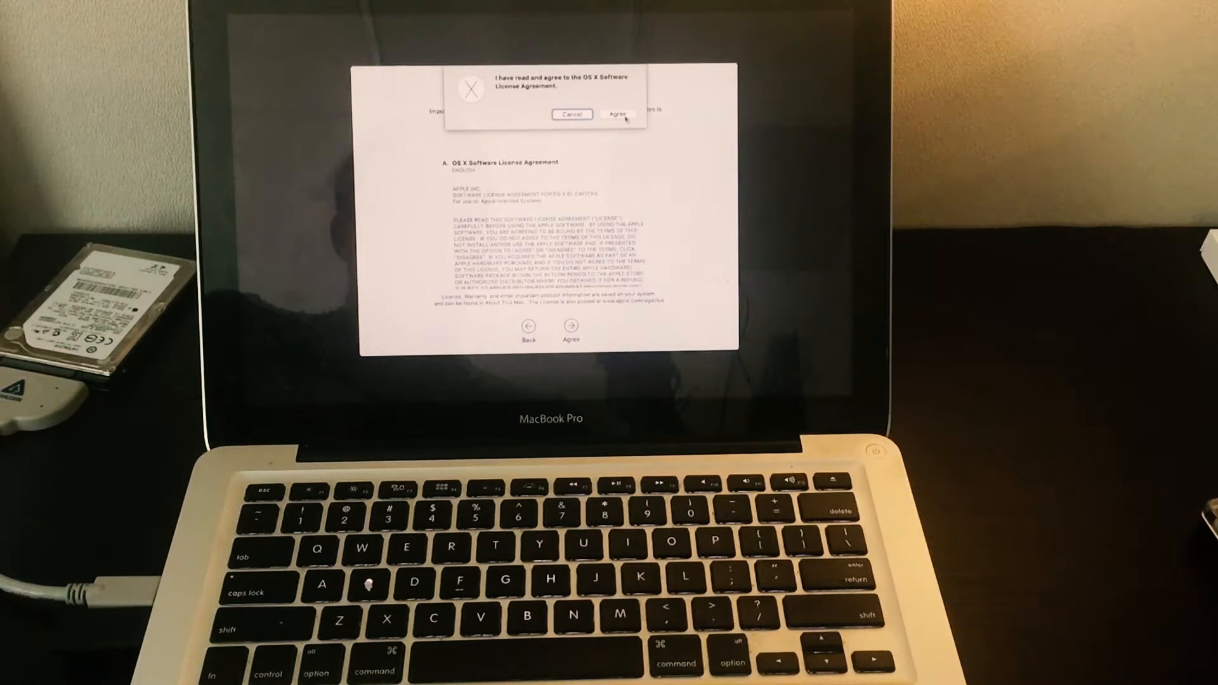
- Confirm the license agreement and create a computer account named 'Admin'
click(617, 114)
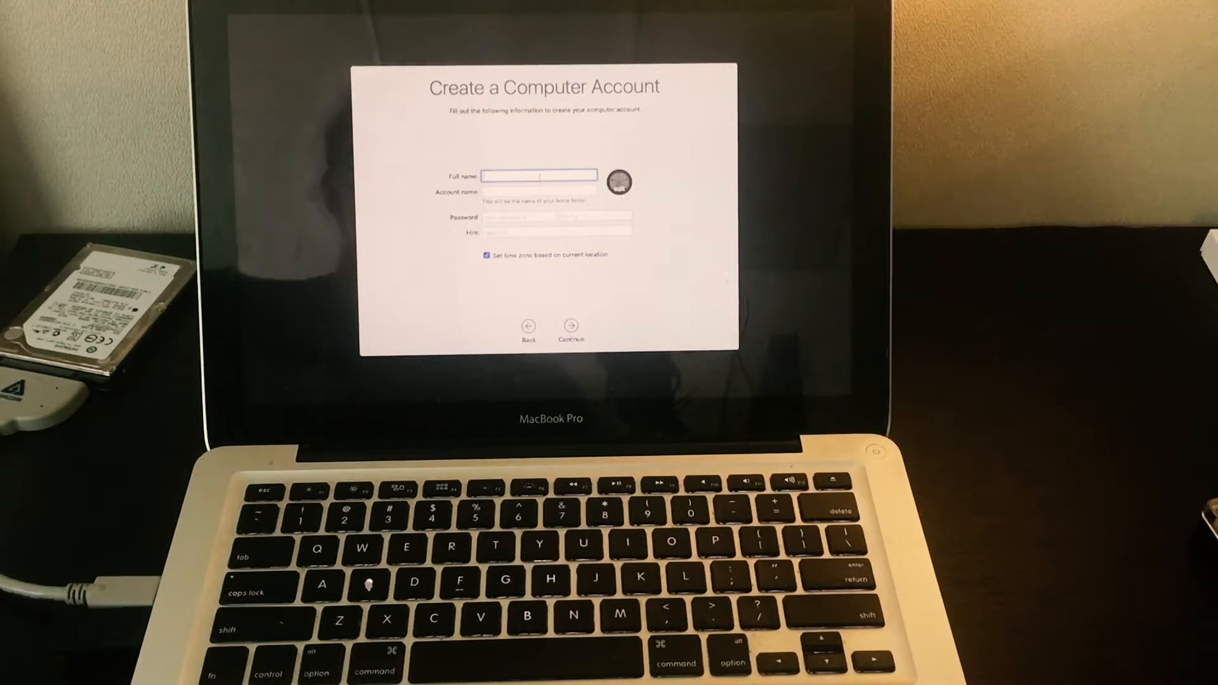
text(Admin)
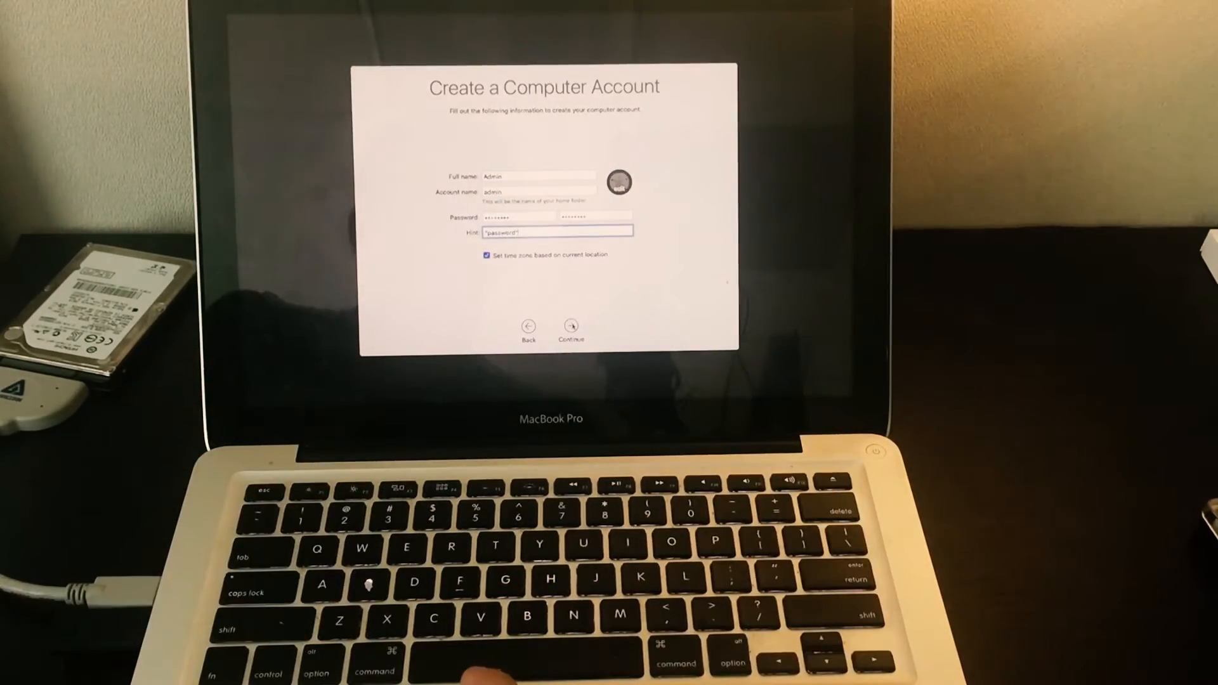
click(571, 324)
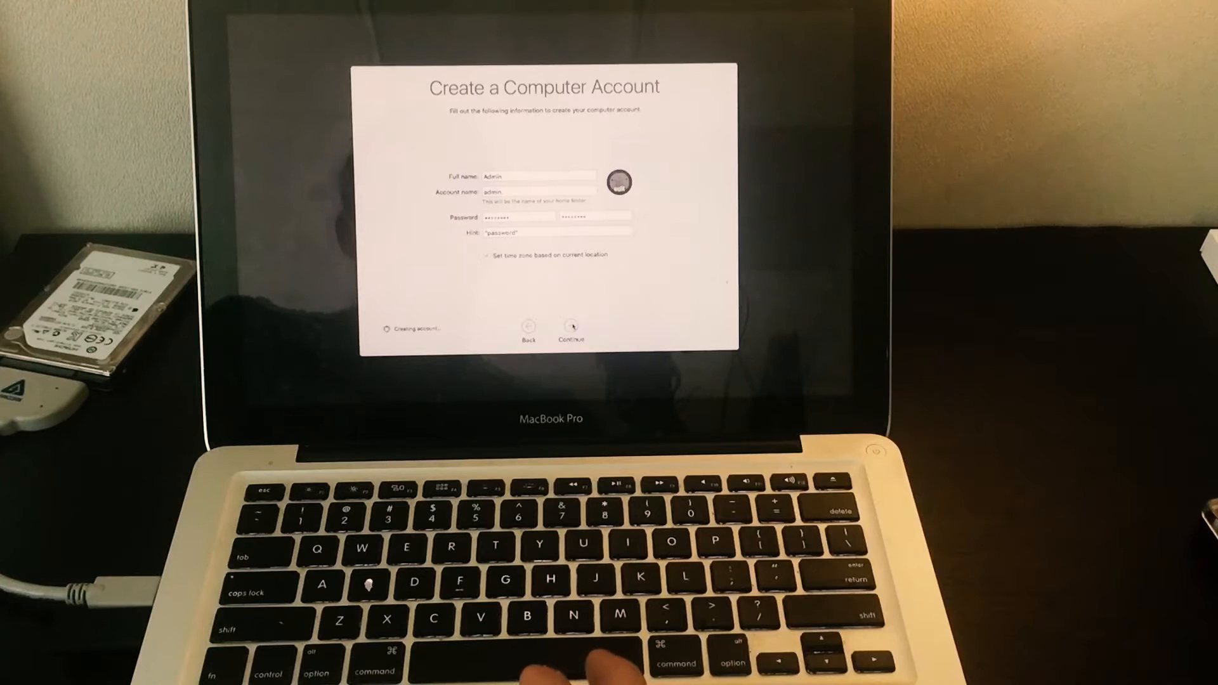
click(571, 325)
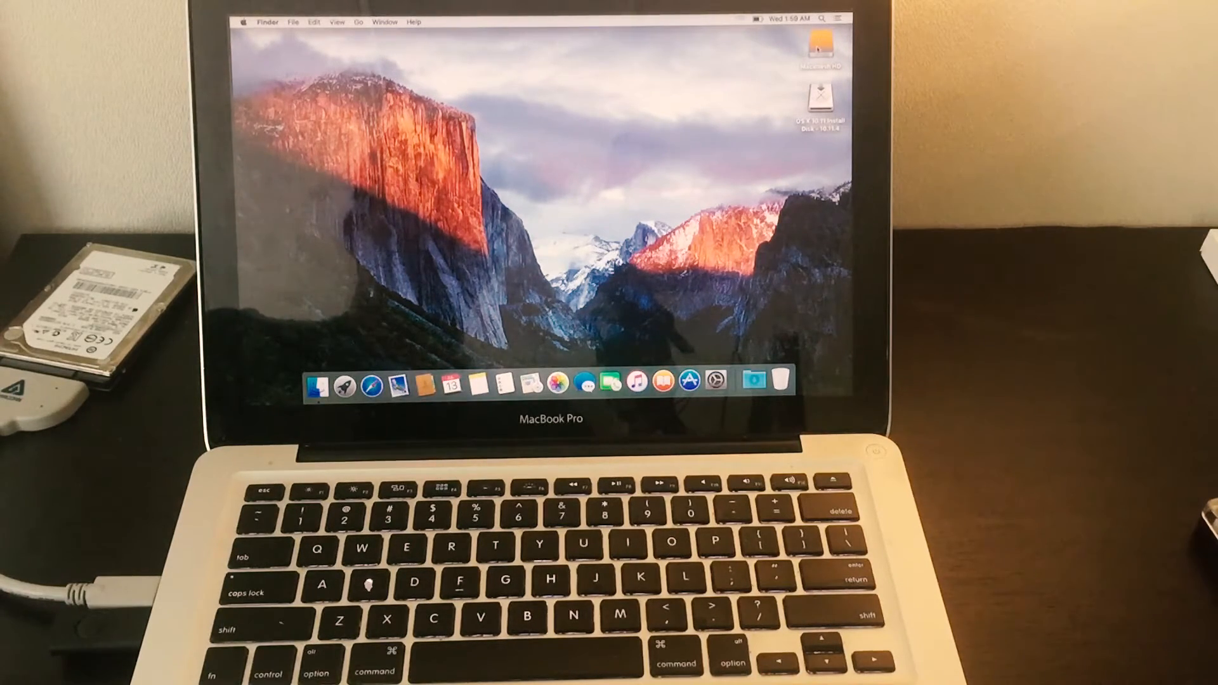
- Launch Migration Assistant from the Other folder in Launchpad
double_click(819, 49)
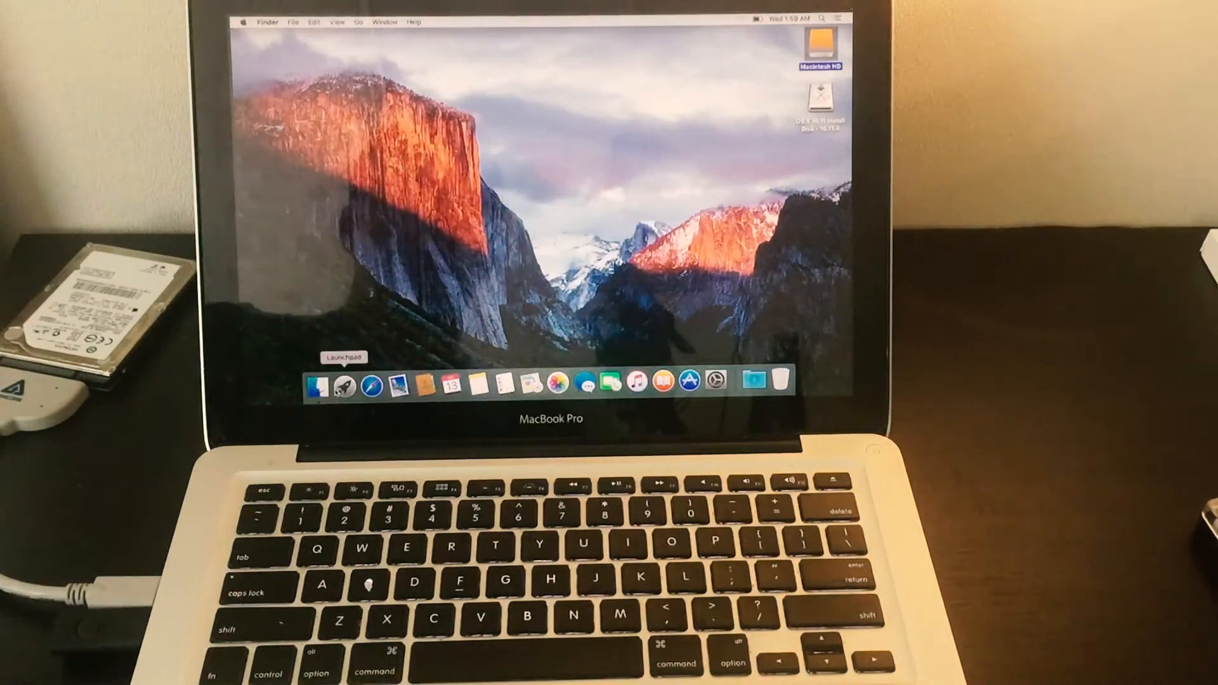
click(344, 381)
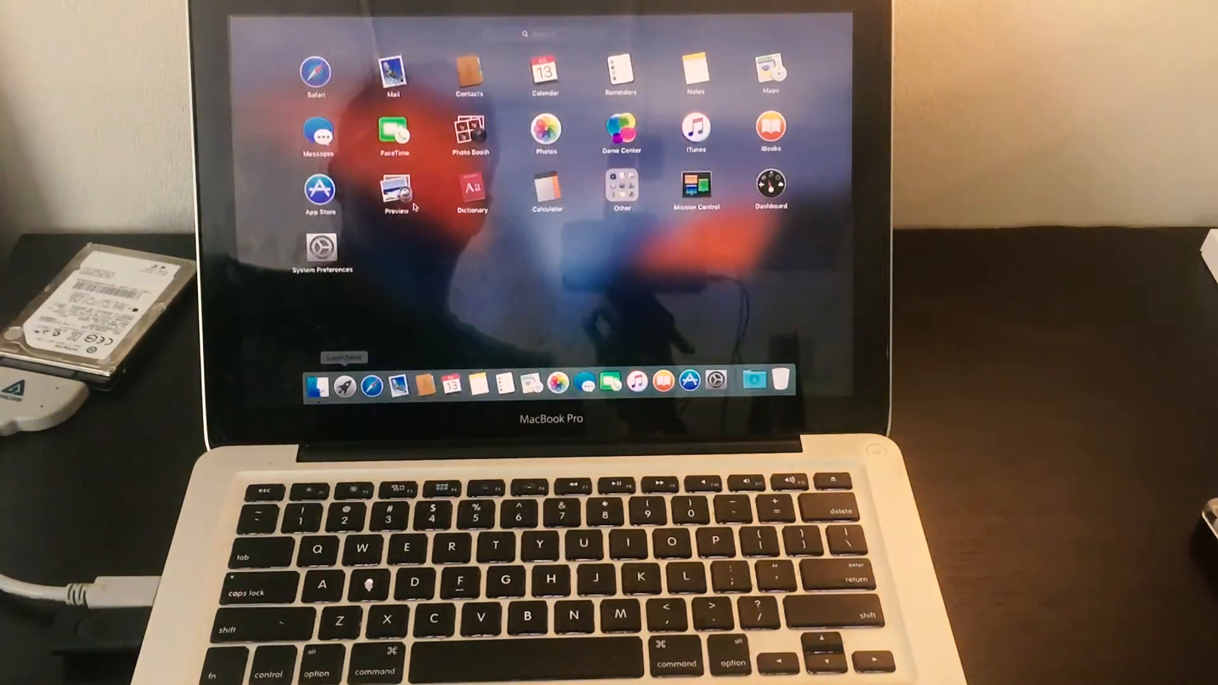
click(621, 190)
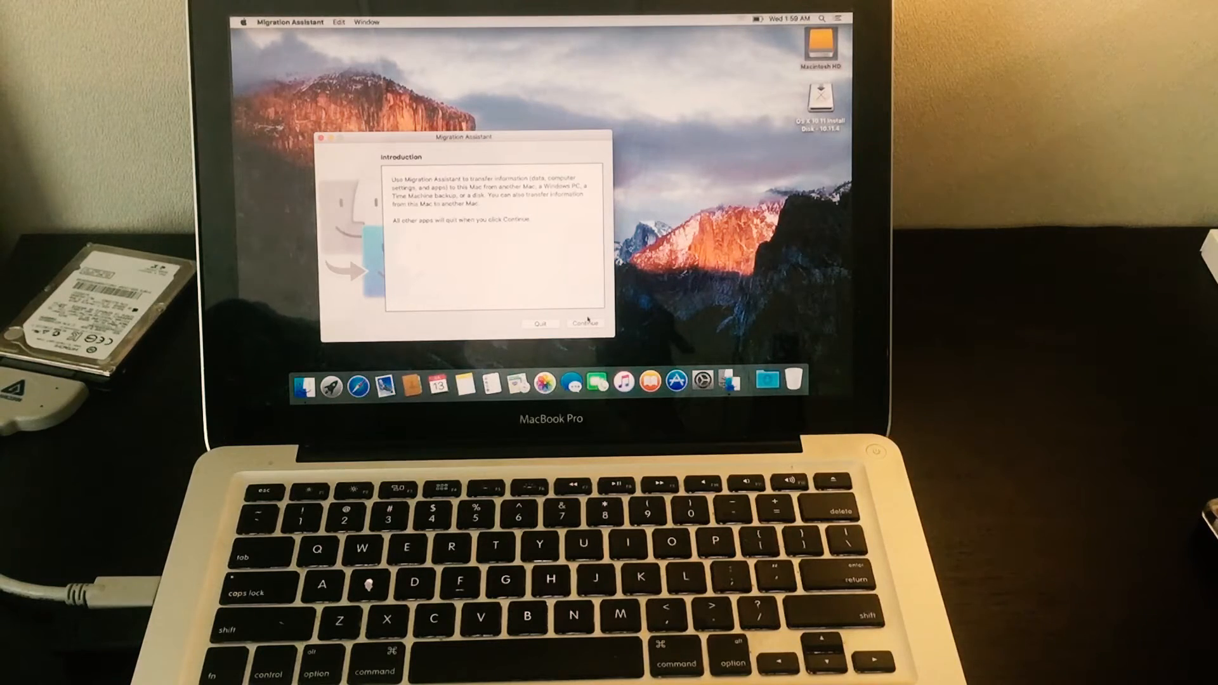
- Start Migration Assistant, authorize with the admin password, and proceed past the AC power warning
click(585, 323)
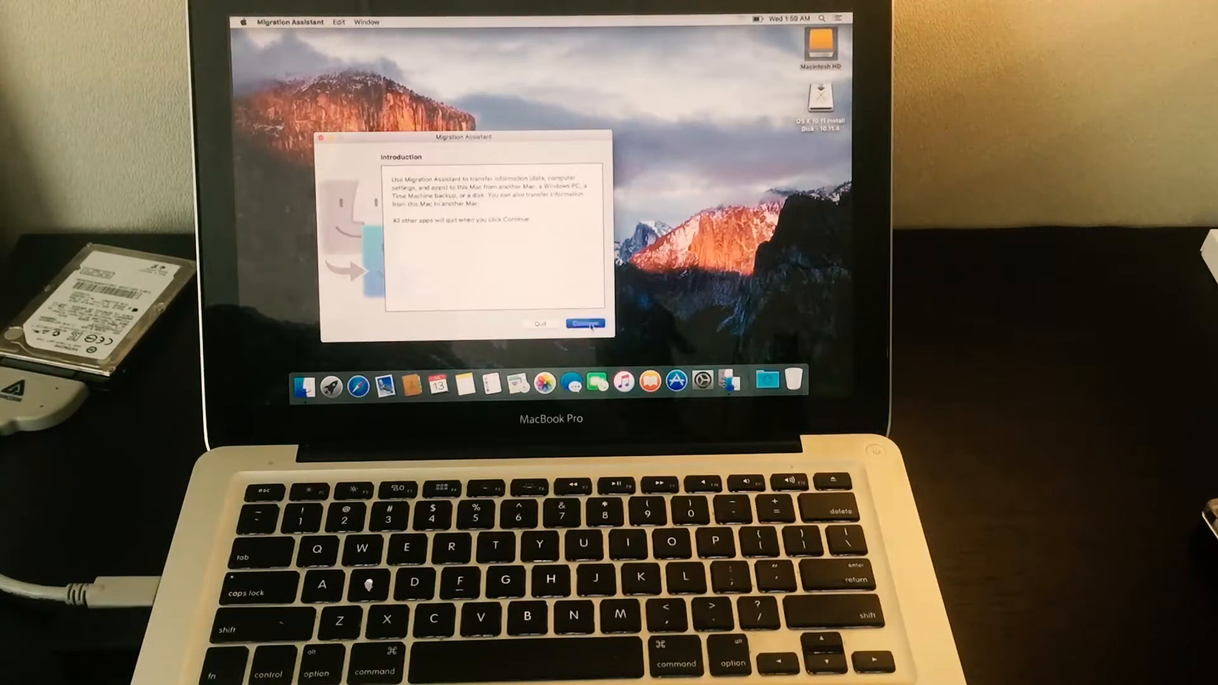
click(584, 323)
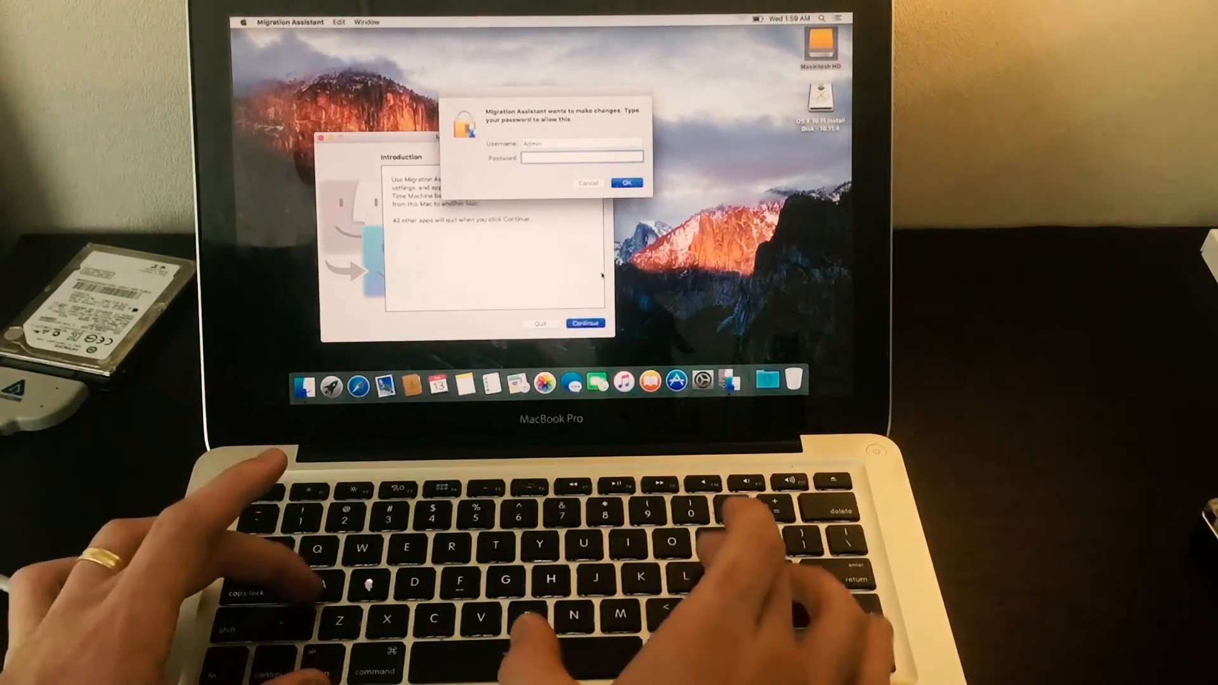
text(password)
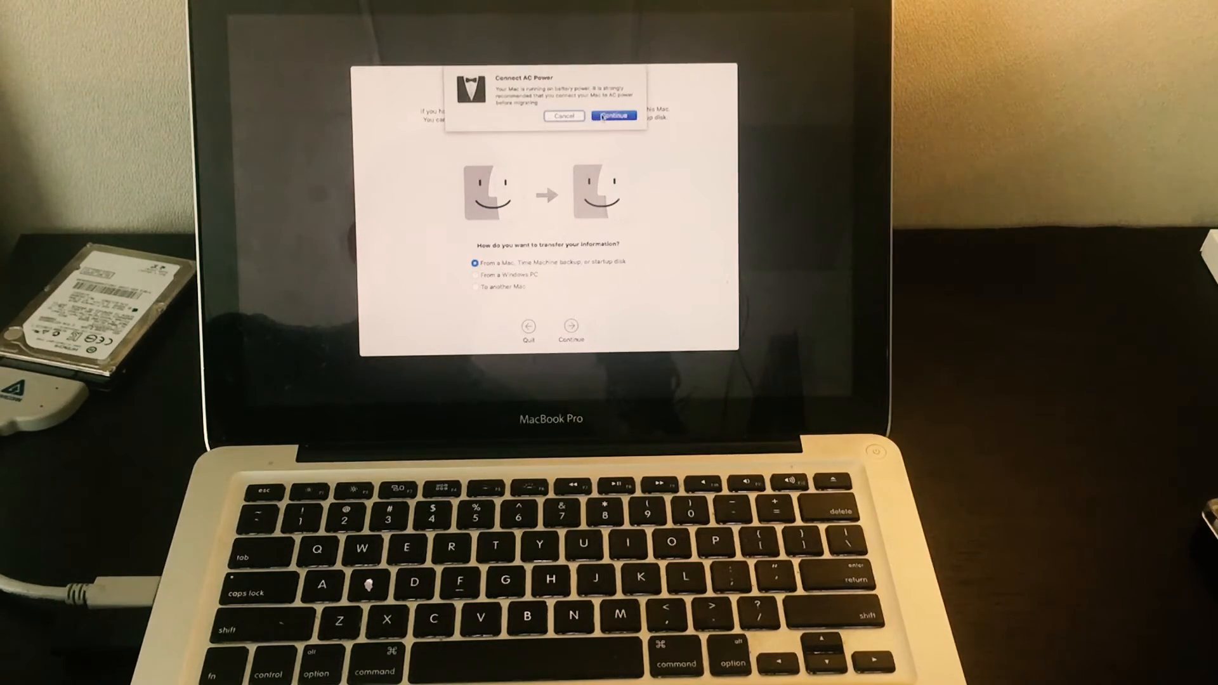
click(613, 115)
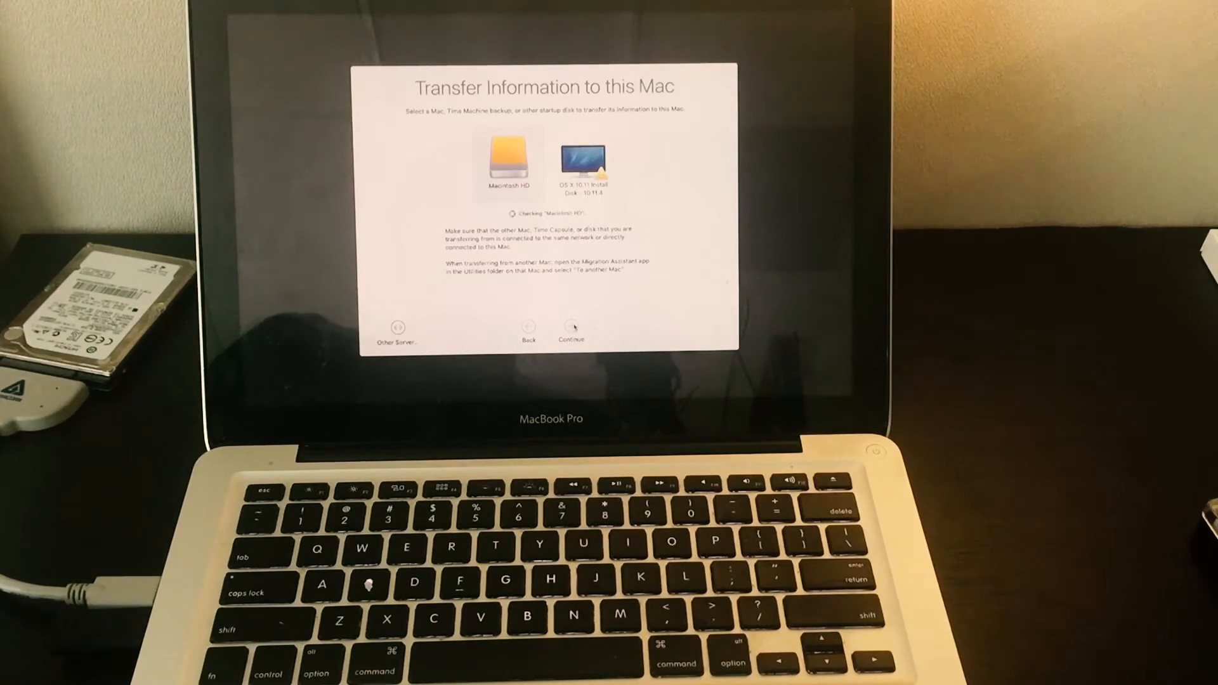
- Migrate from Macintosh HD with Applications and Documents & Data unchecked, keeping only settings
click(570, 326)
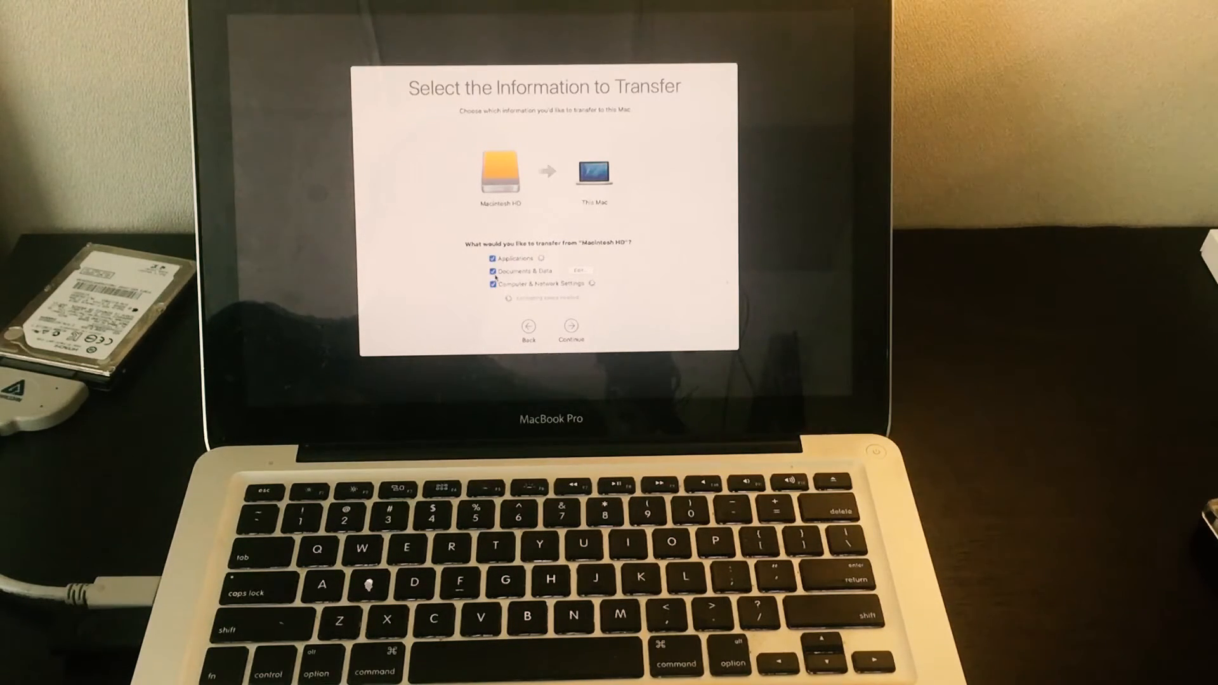
click(493, 271)
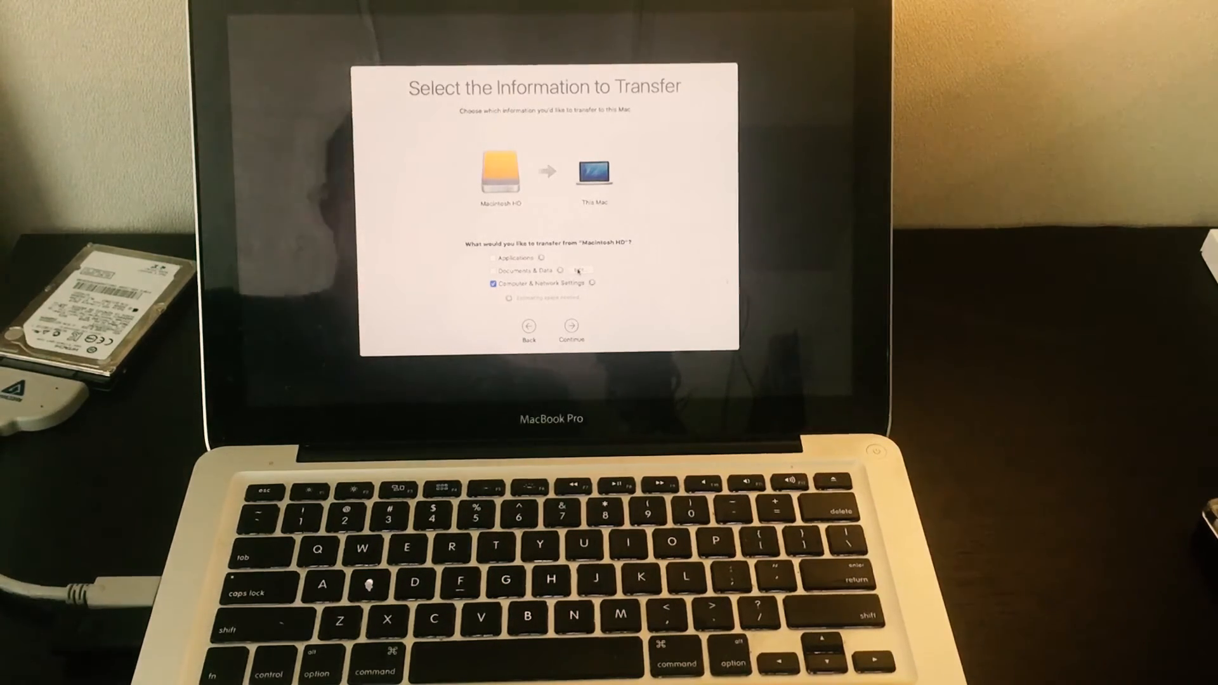
click(578, 270)
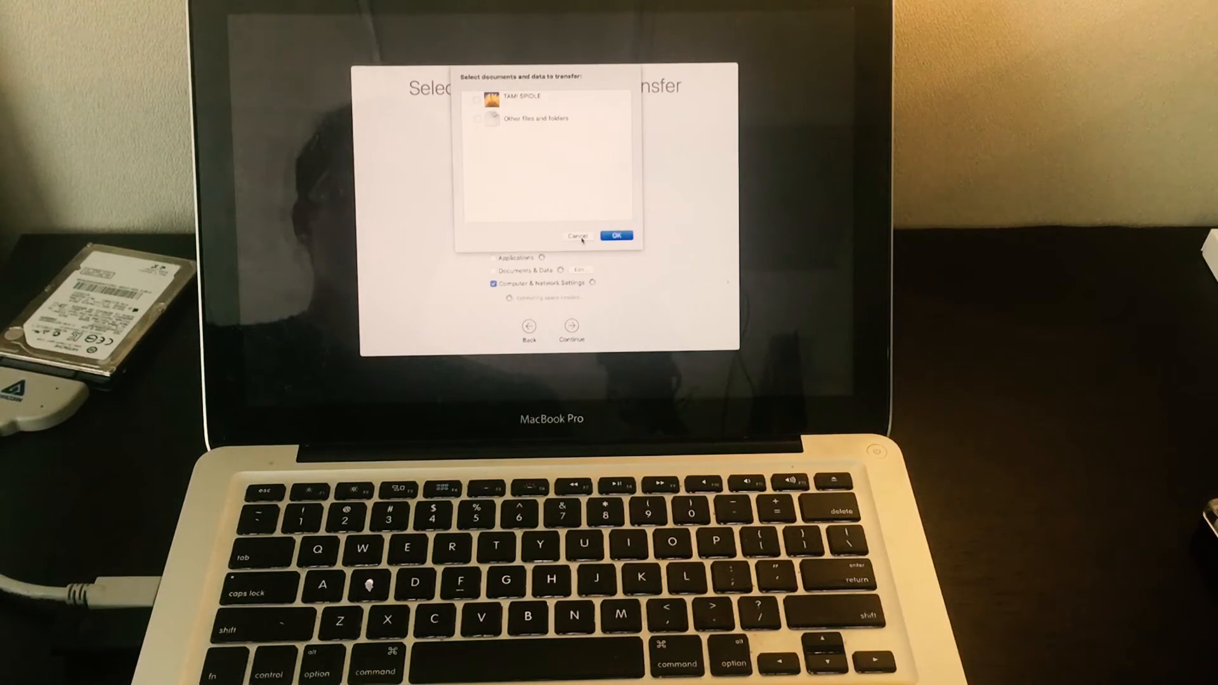
click(616, 235)
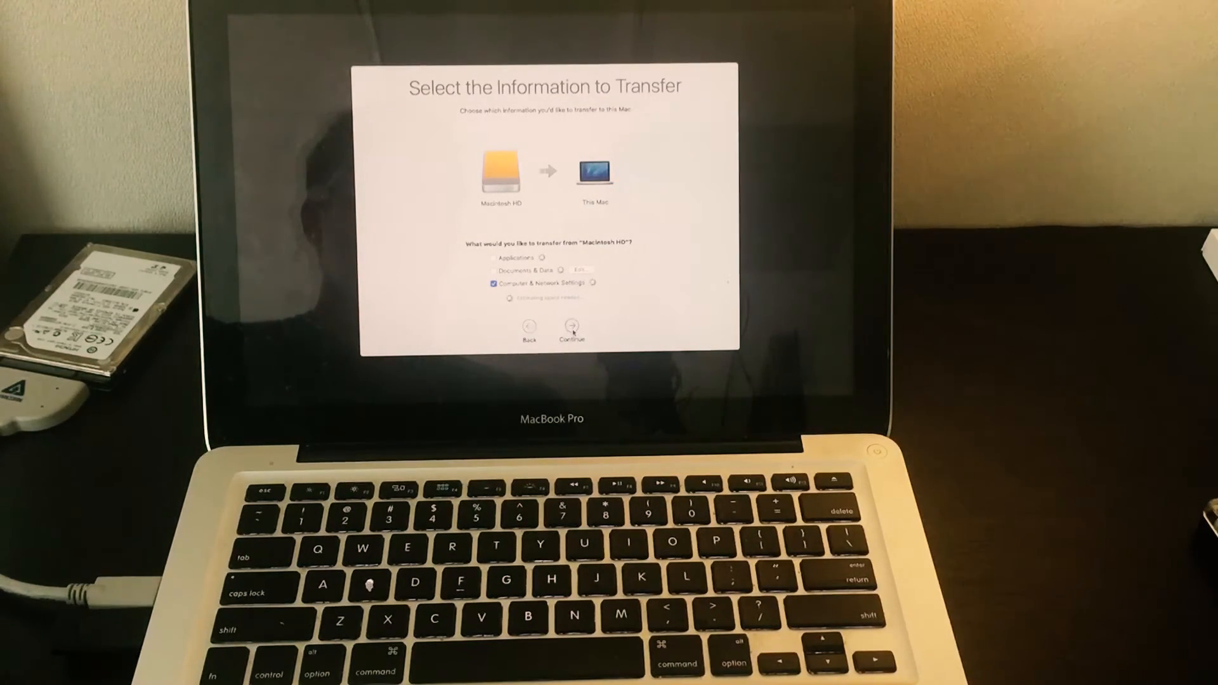
click(571, 325)
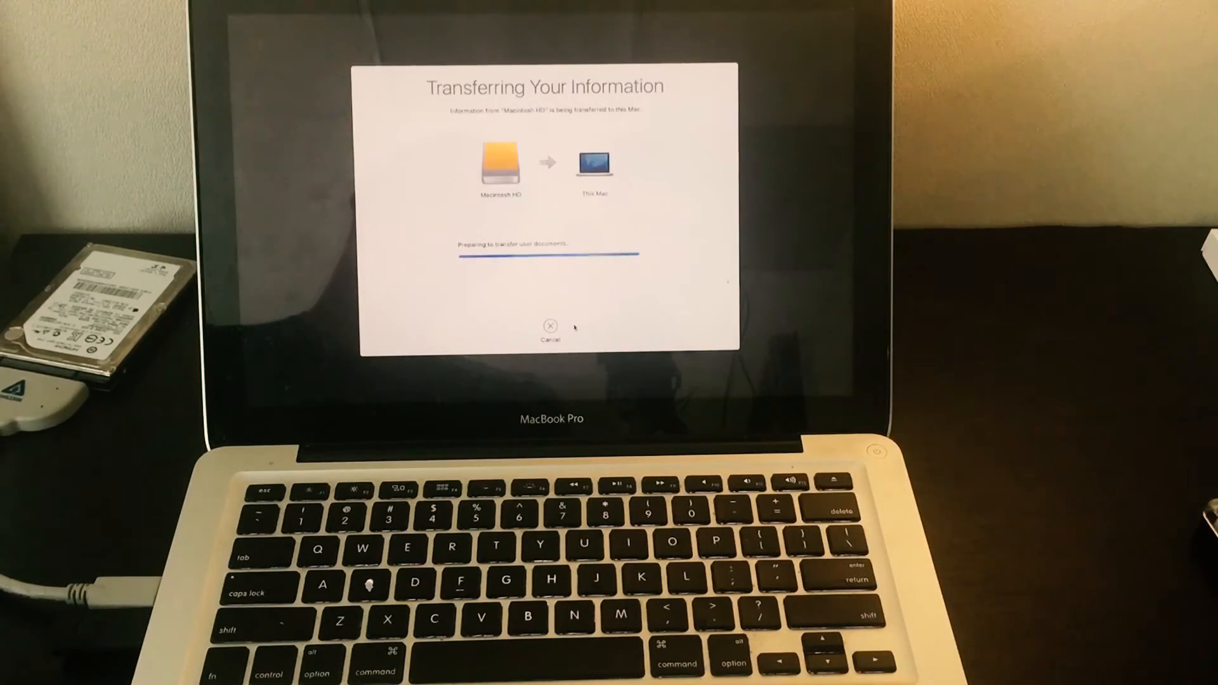